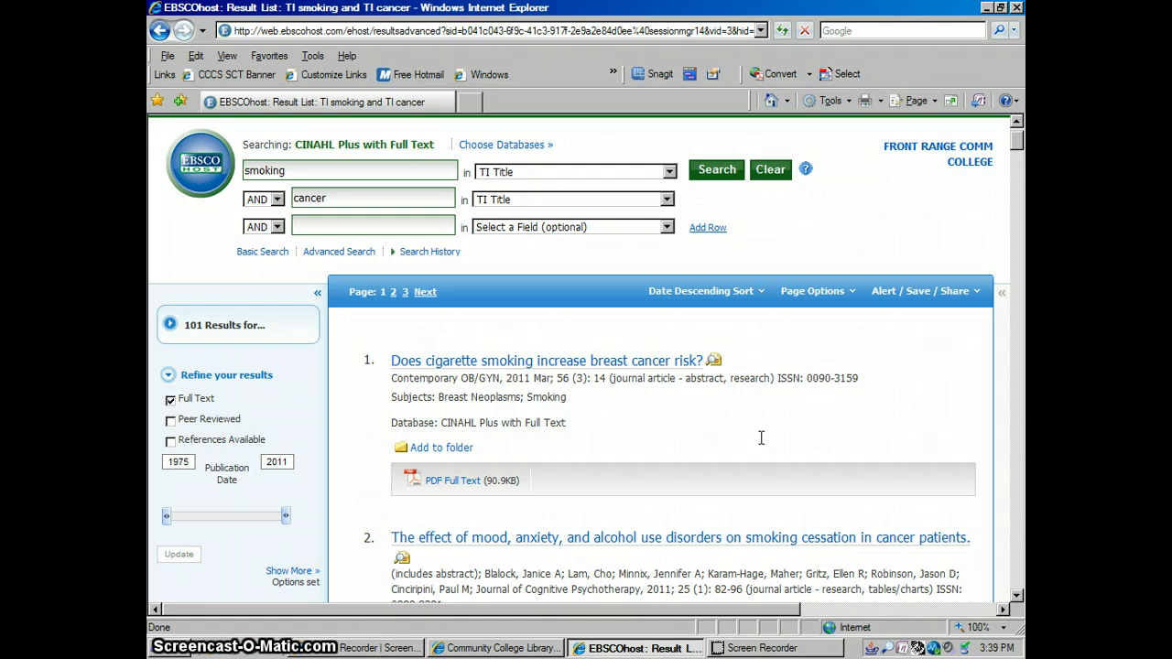
mouse_move(923, 474)
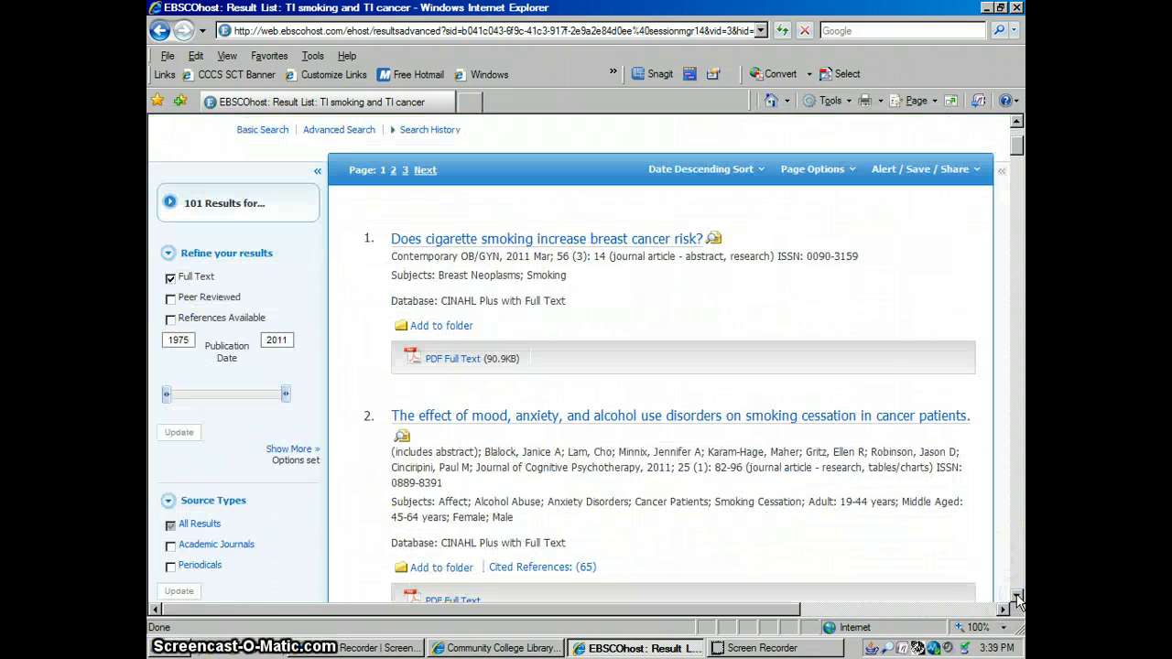
- Scroll through the 101 EBSCOhost results to locate the smoking-cessation mood and anxiety article
scroll(down, 3)
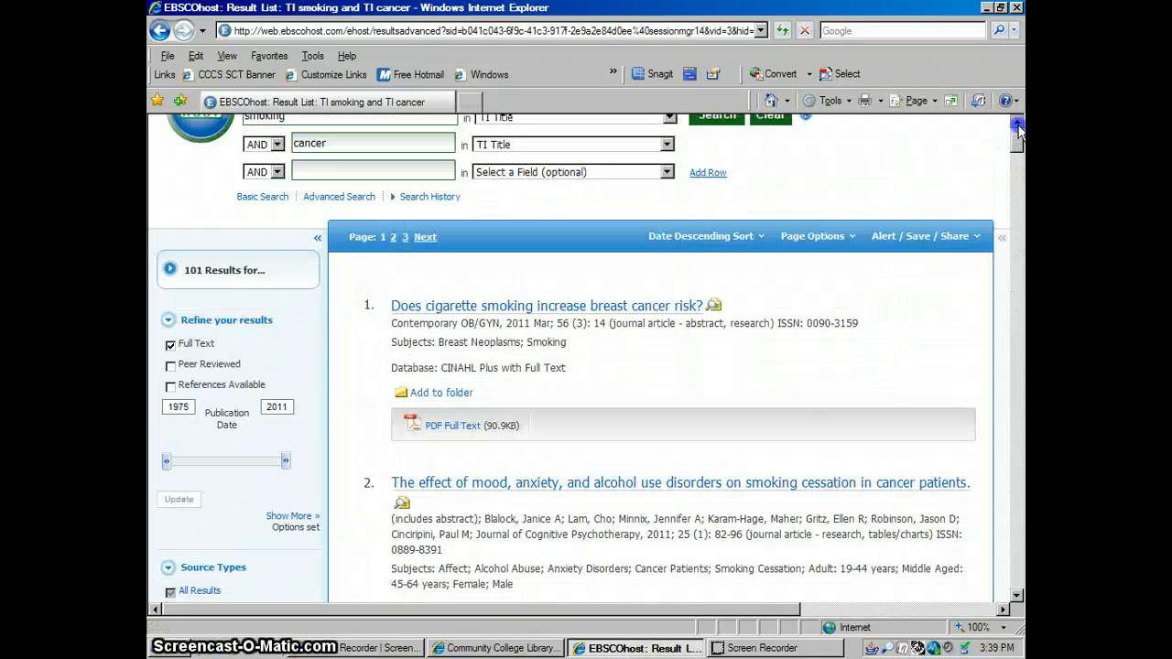
scroll(up, 3)
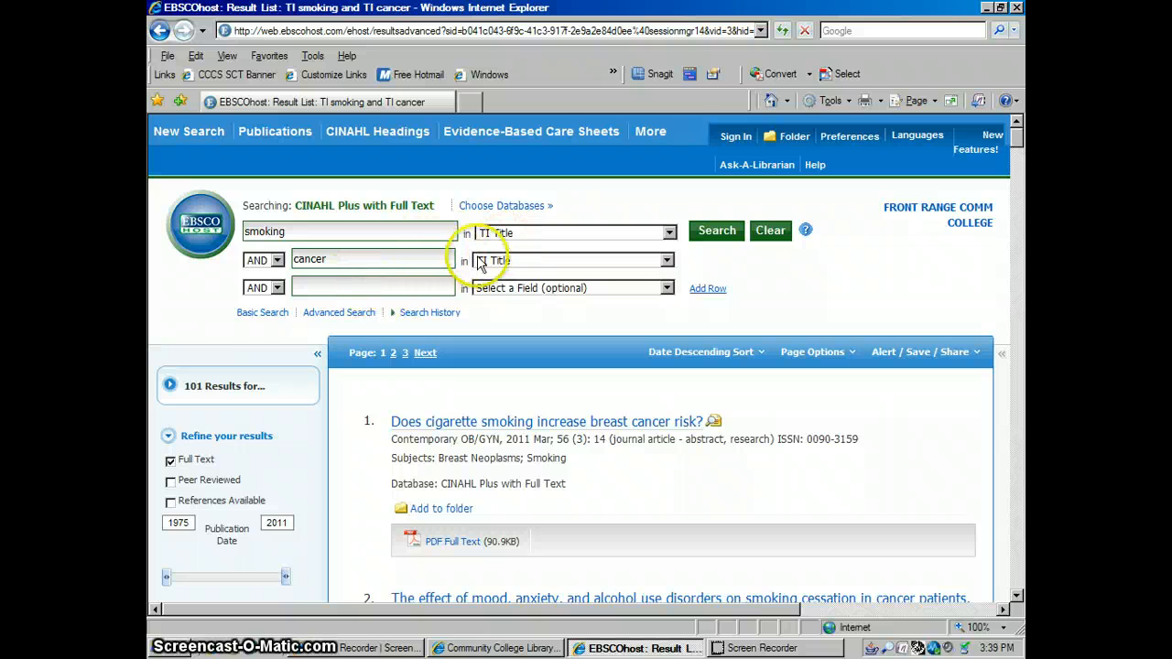
scroll(down, 3)
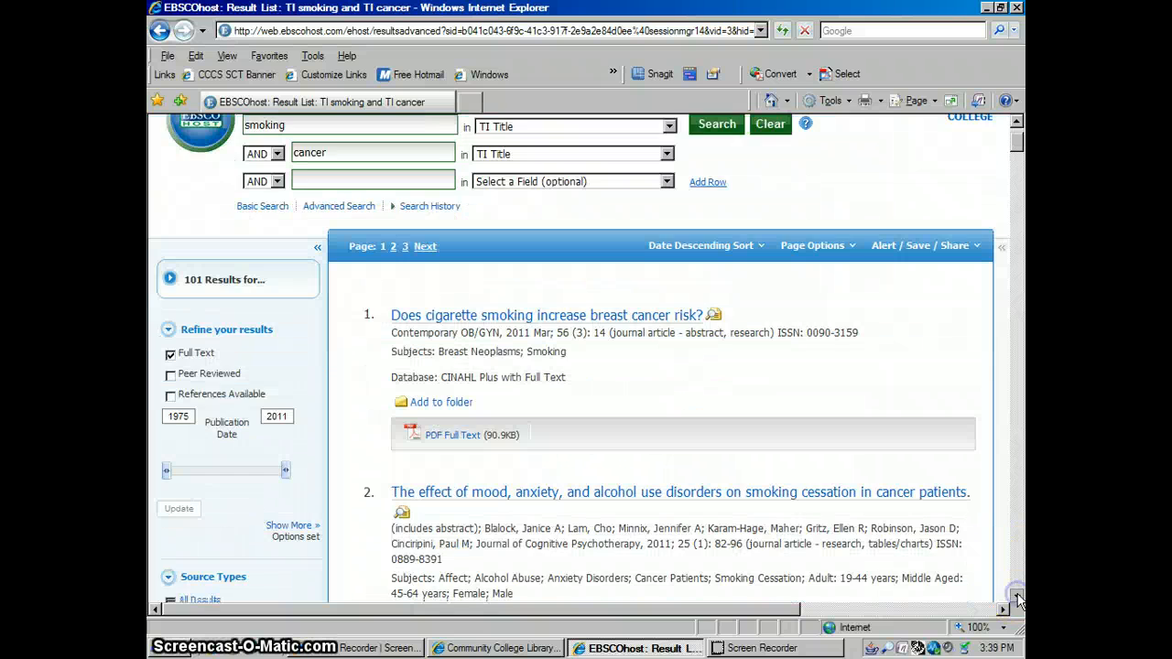
scroll(down, 3)
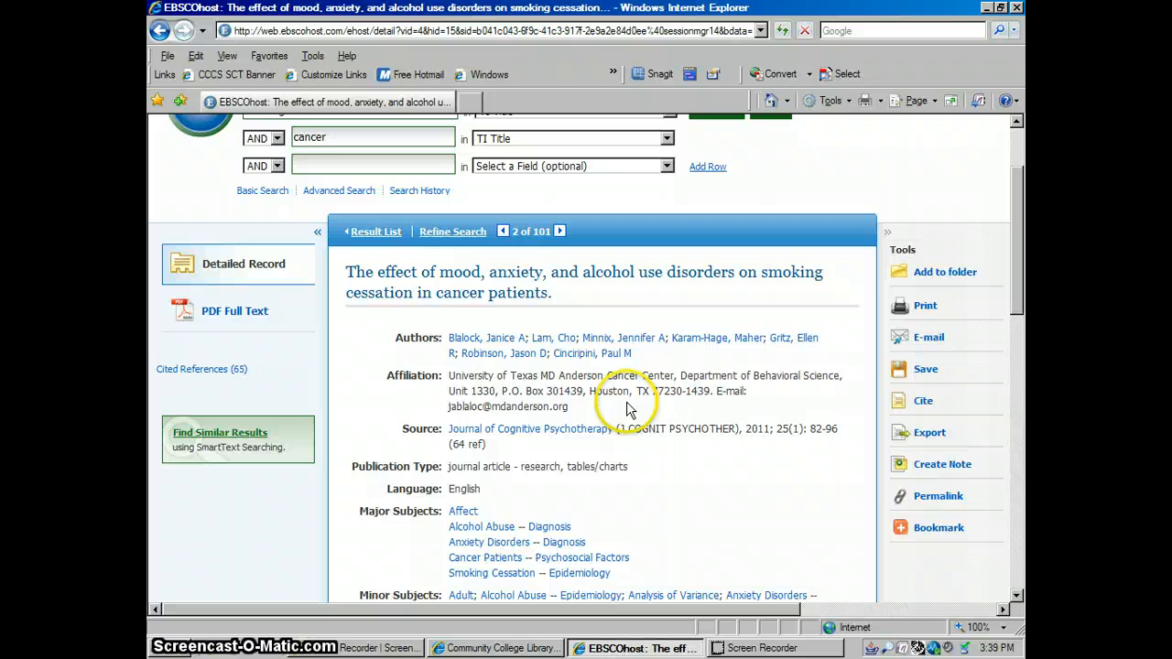
scroll(down, 3)
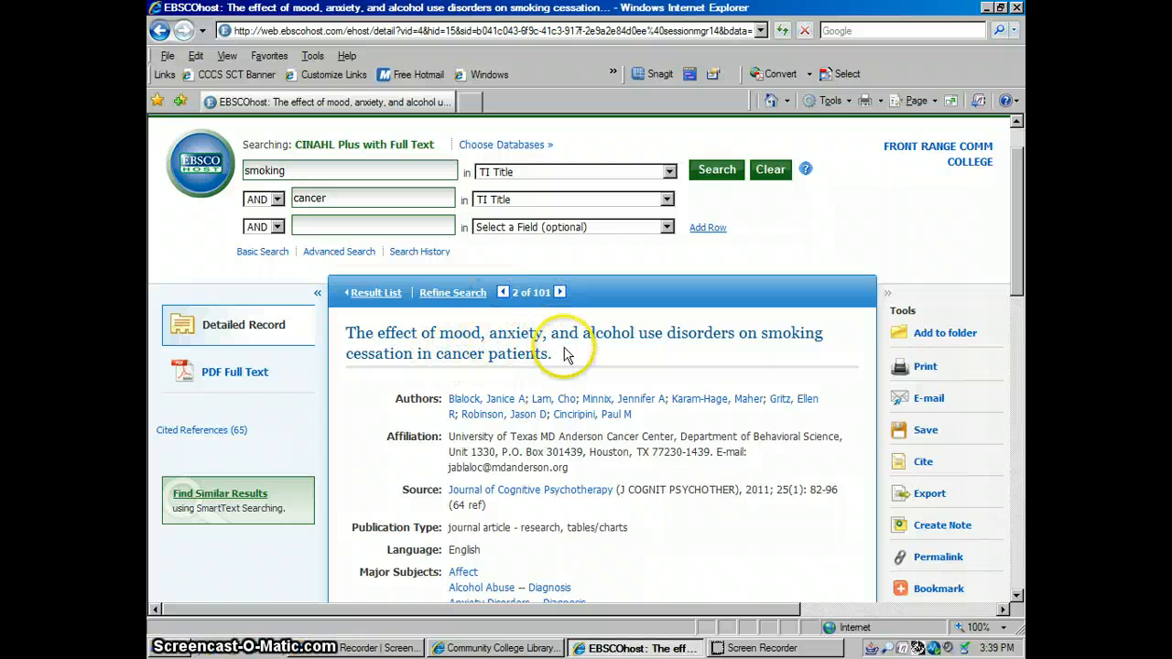
mouse_move(595, 376)
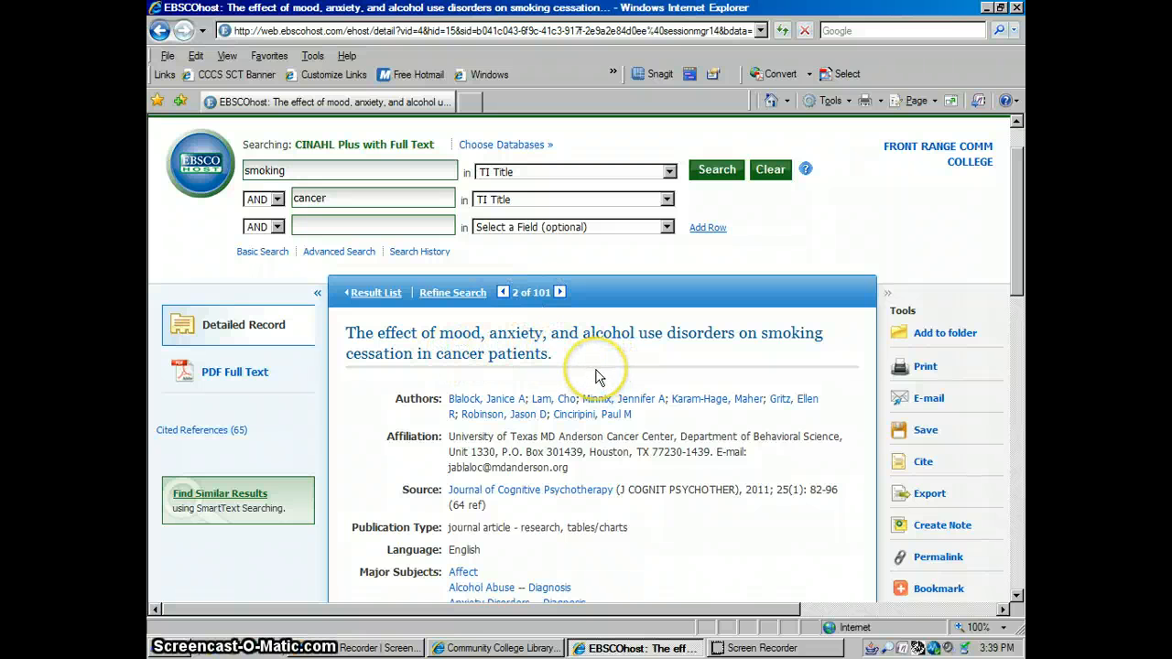
mouse_move(938, 330)
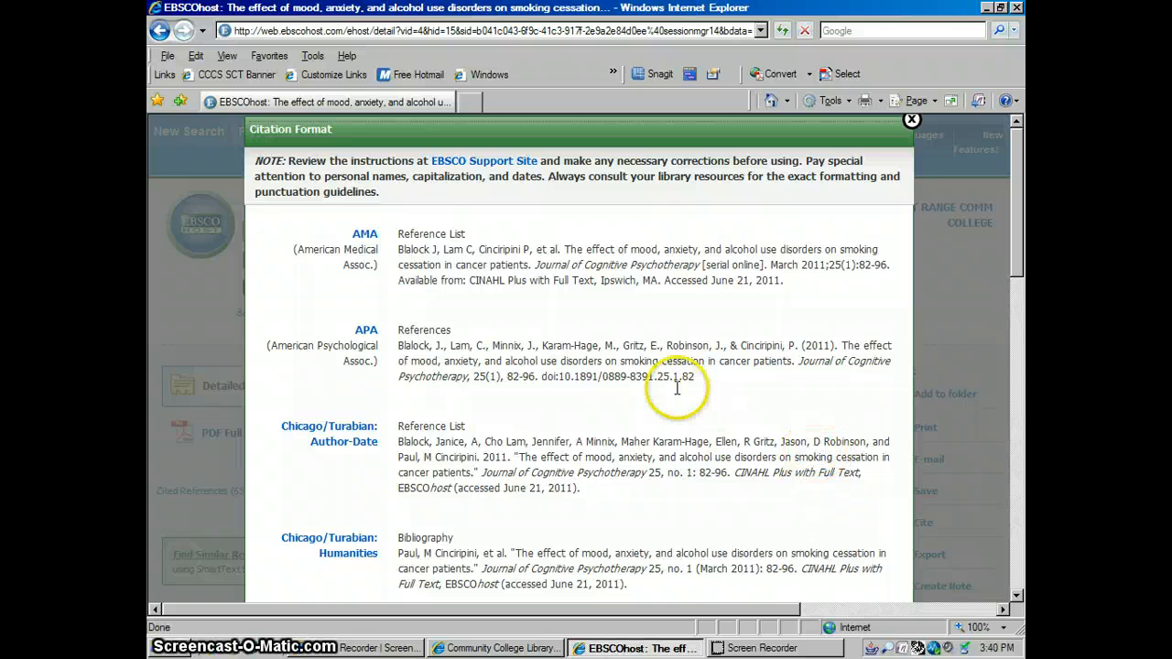
mouse_move(669, 308)
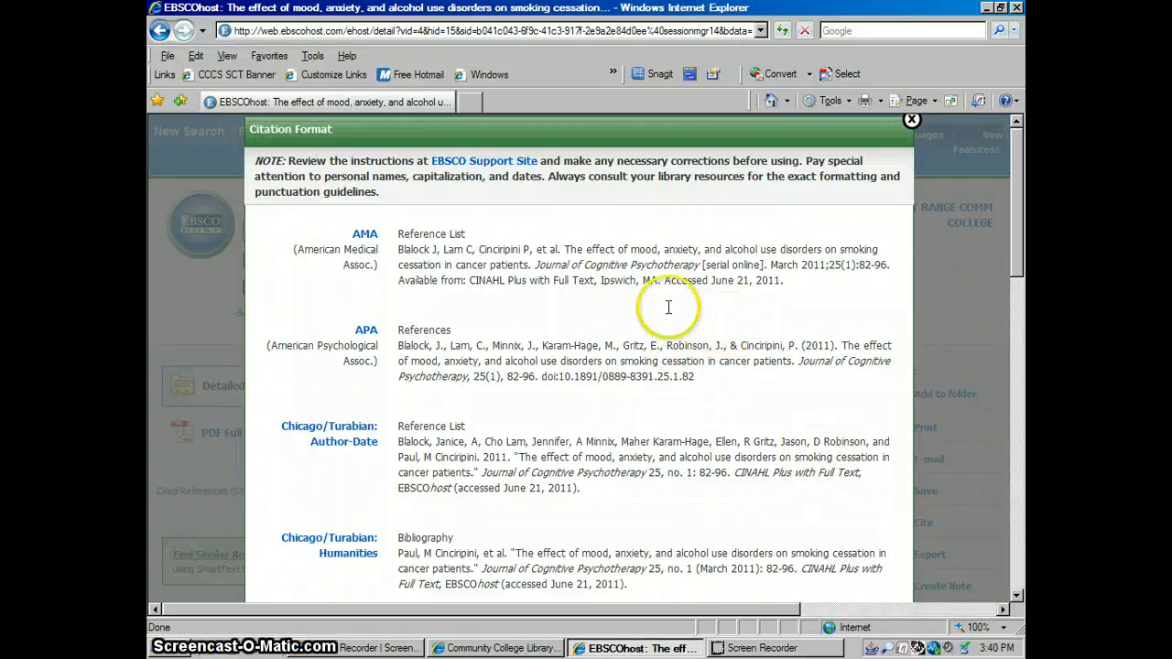
mouse_move(366, 330)
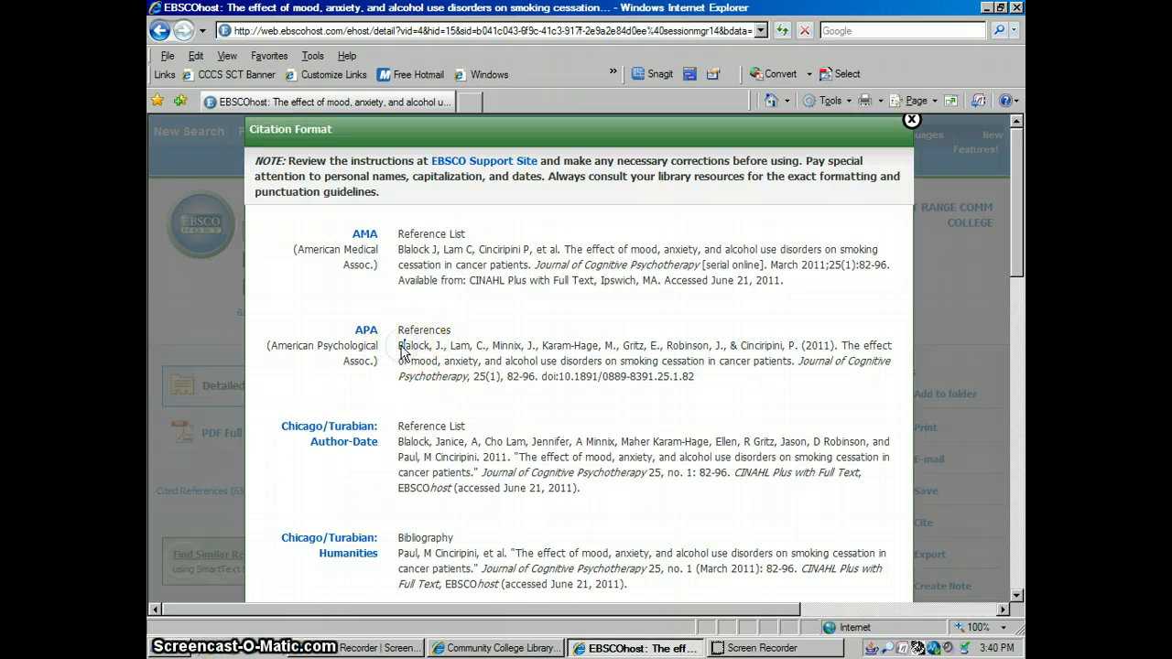
- Select the article's APA citation text and copy it to the clipboard
drag(399, 344, 732, 377)
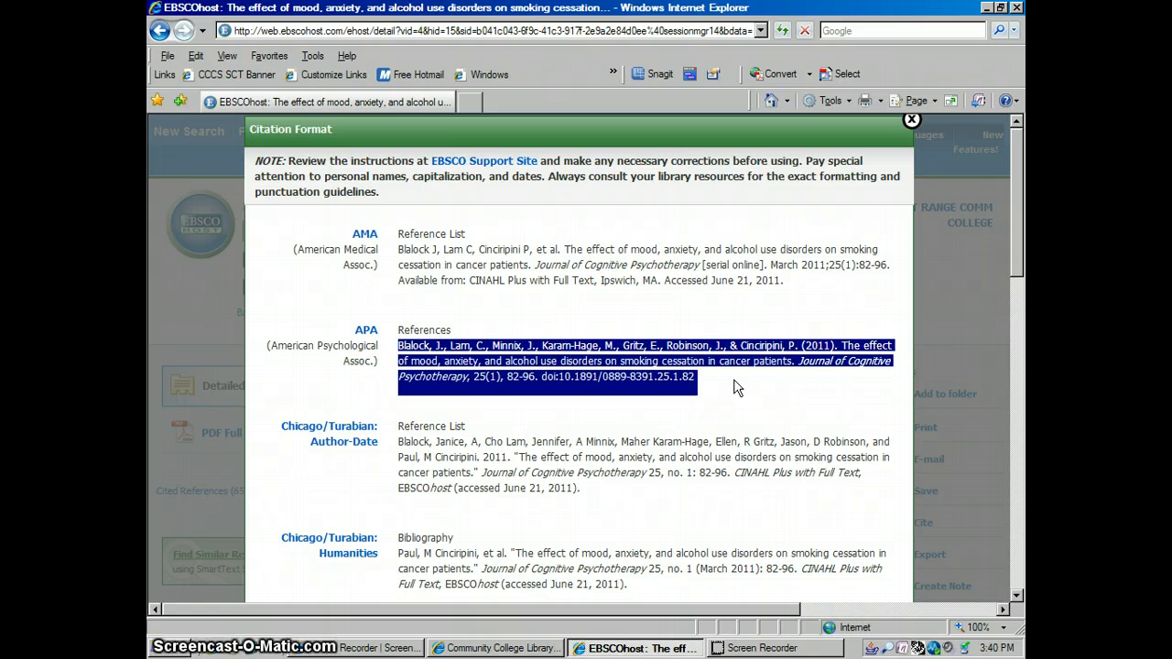
right_click(567, 370)
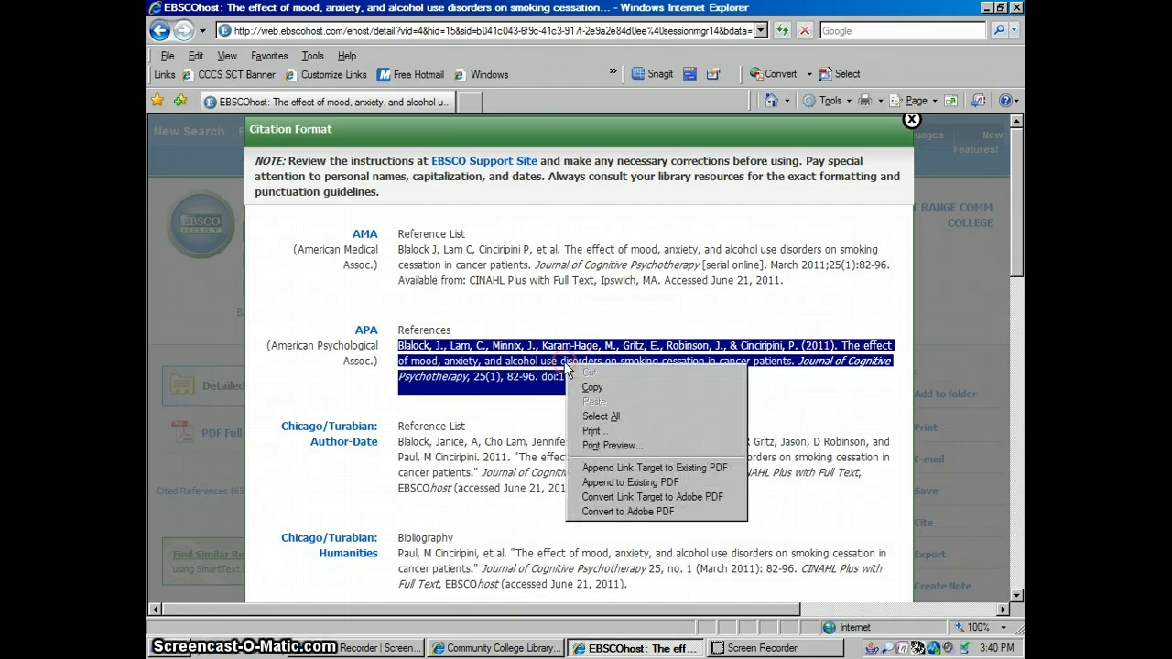
mouse_move(594, 388)
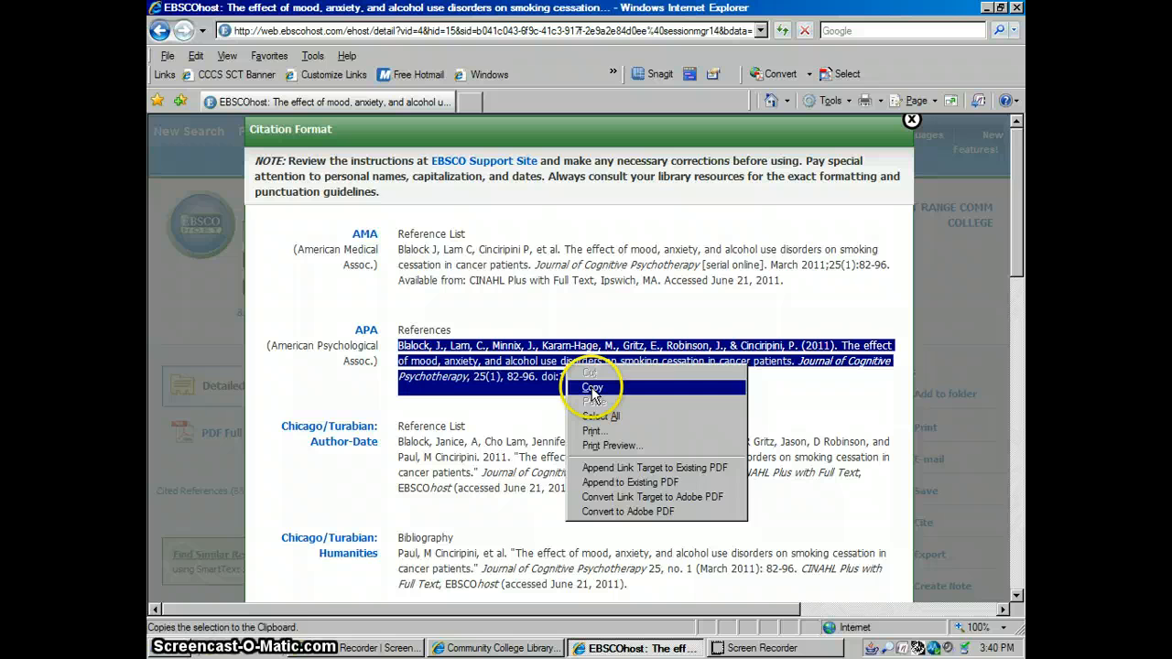
click(593, 388)
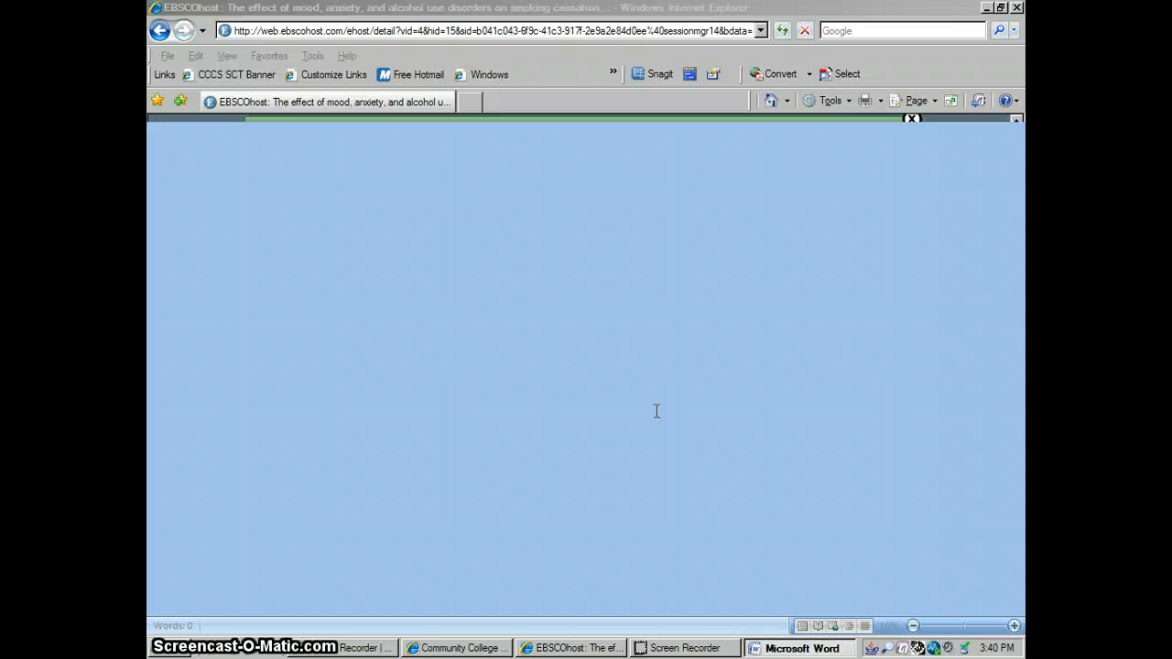
- Type 'References' at the top of the blank document and center it as the heading
click(796, 648)
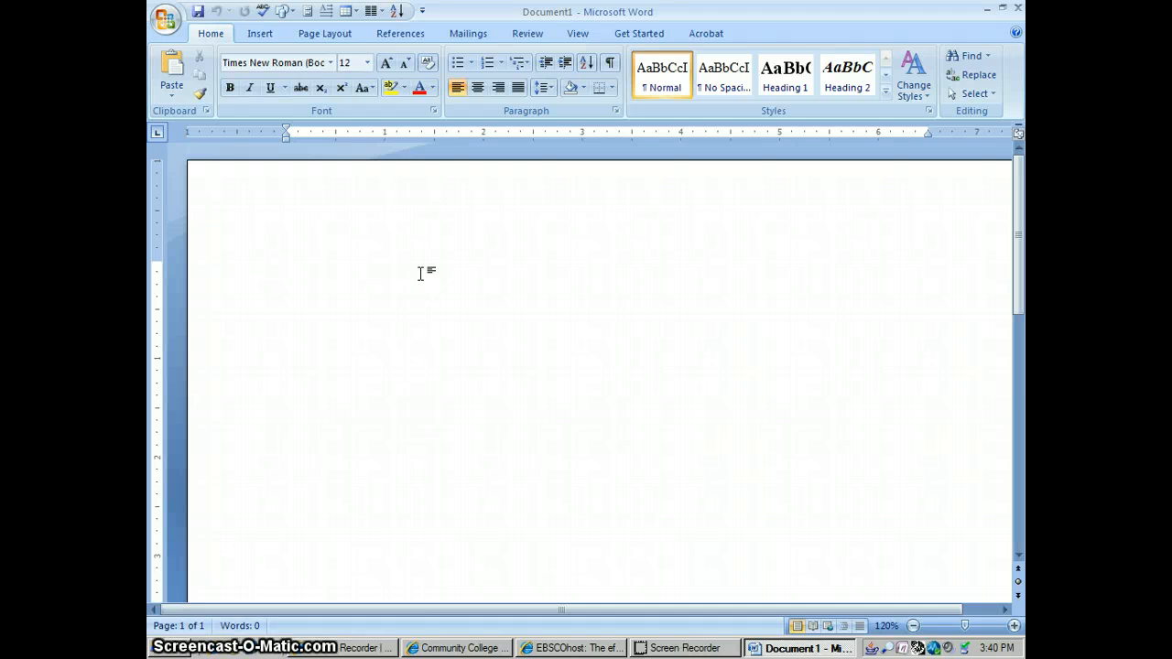
text(Refe)
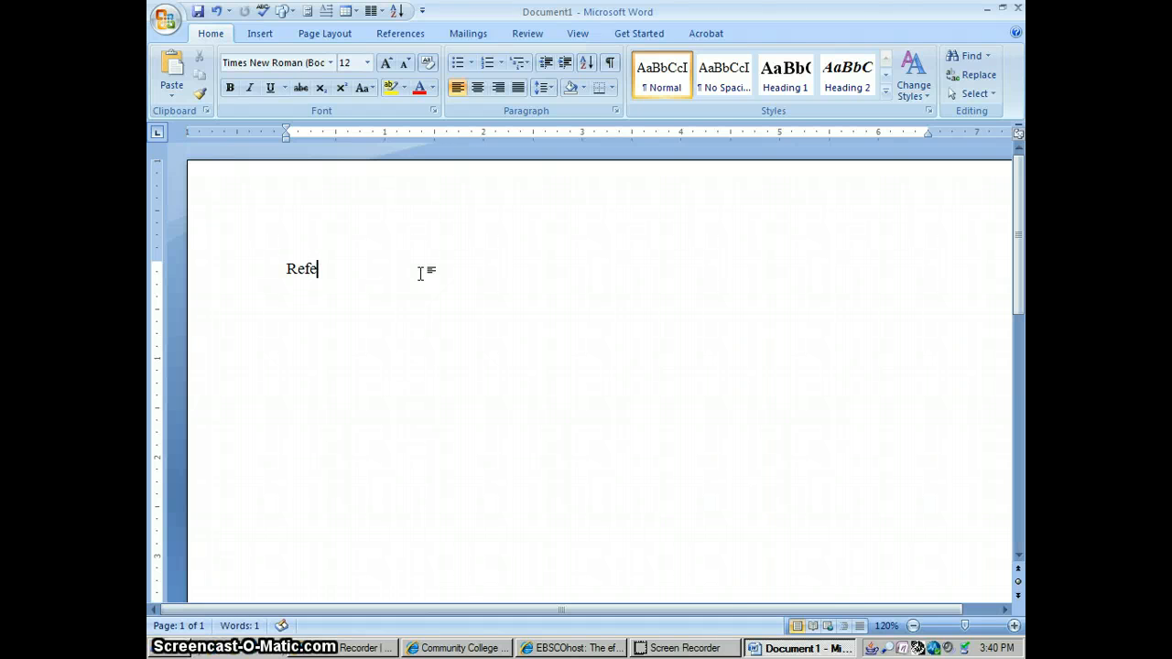
text(rences)
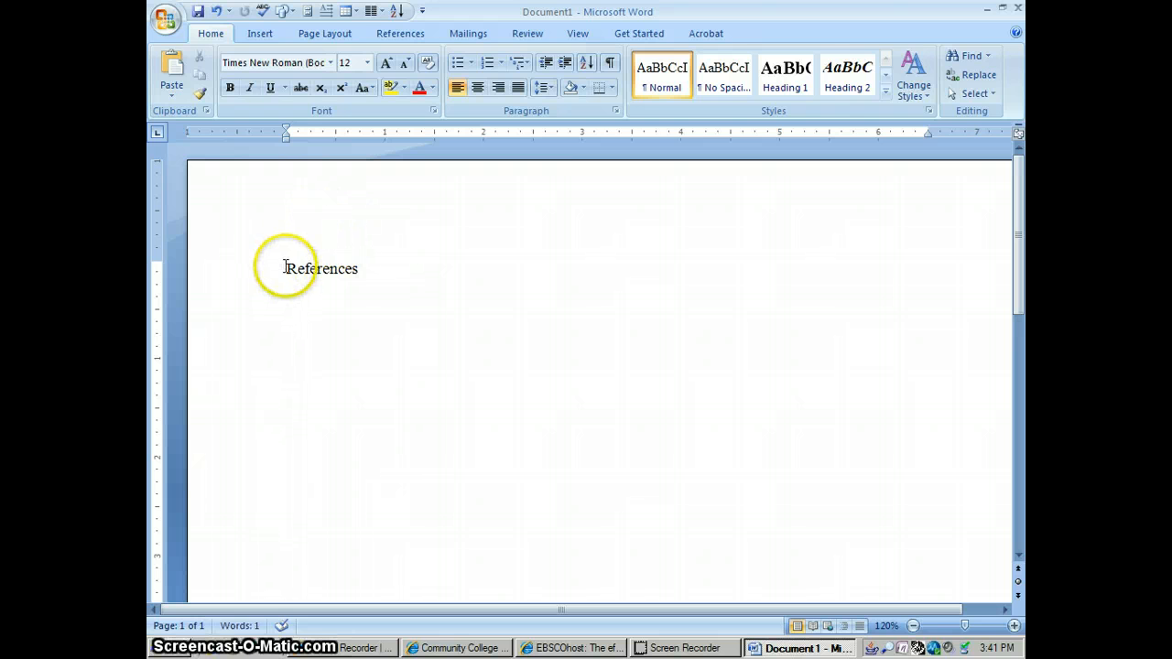
double_click(322, 267)
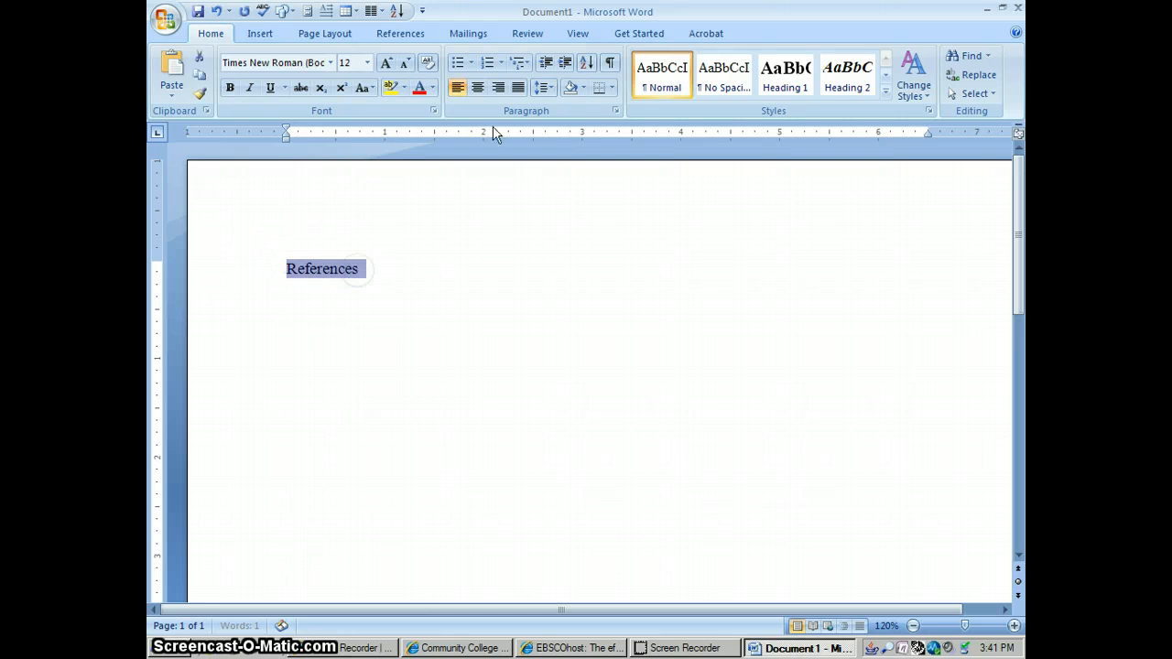
click(476, 88)
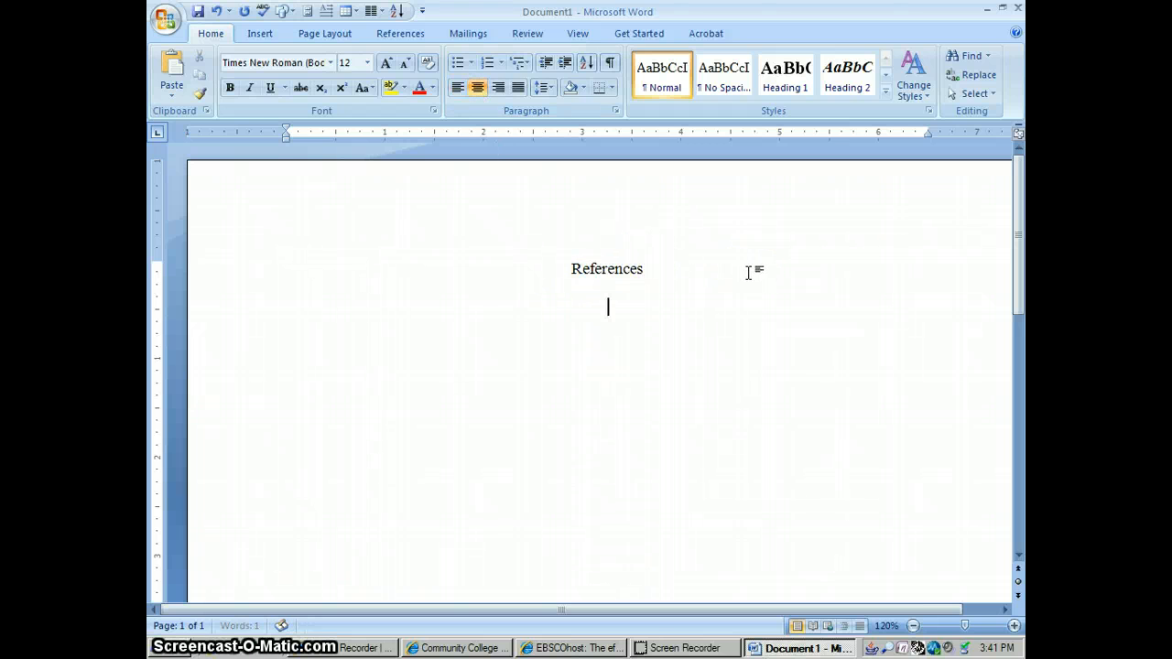
click(458, 88)
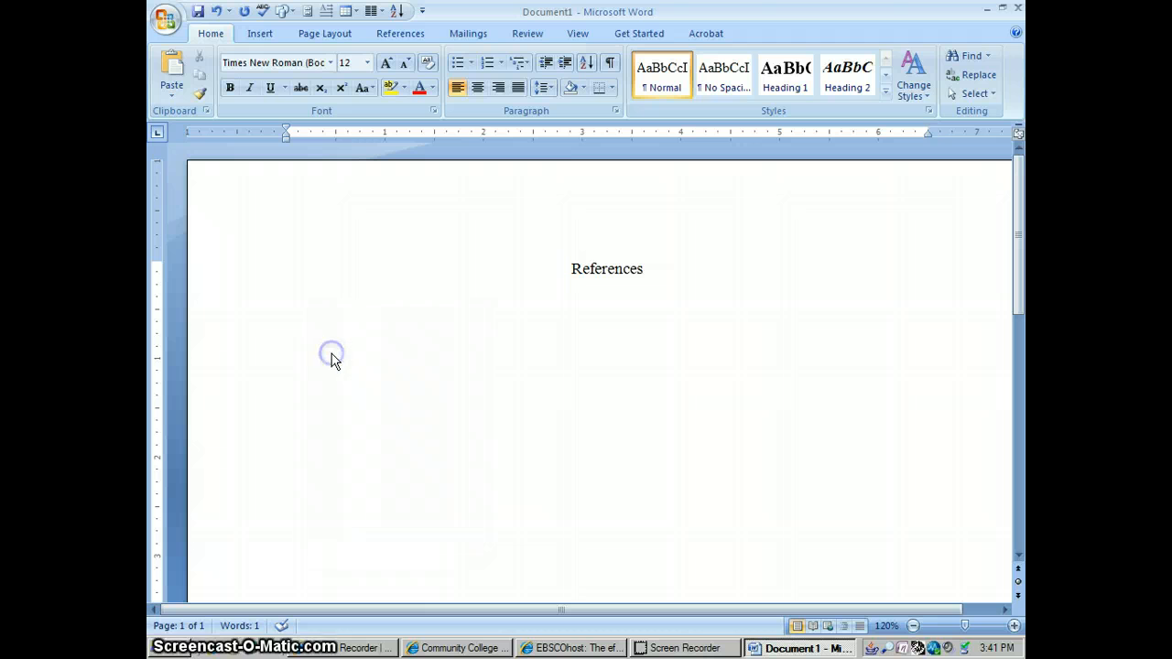
mouse_move(333, 359)
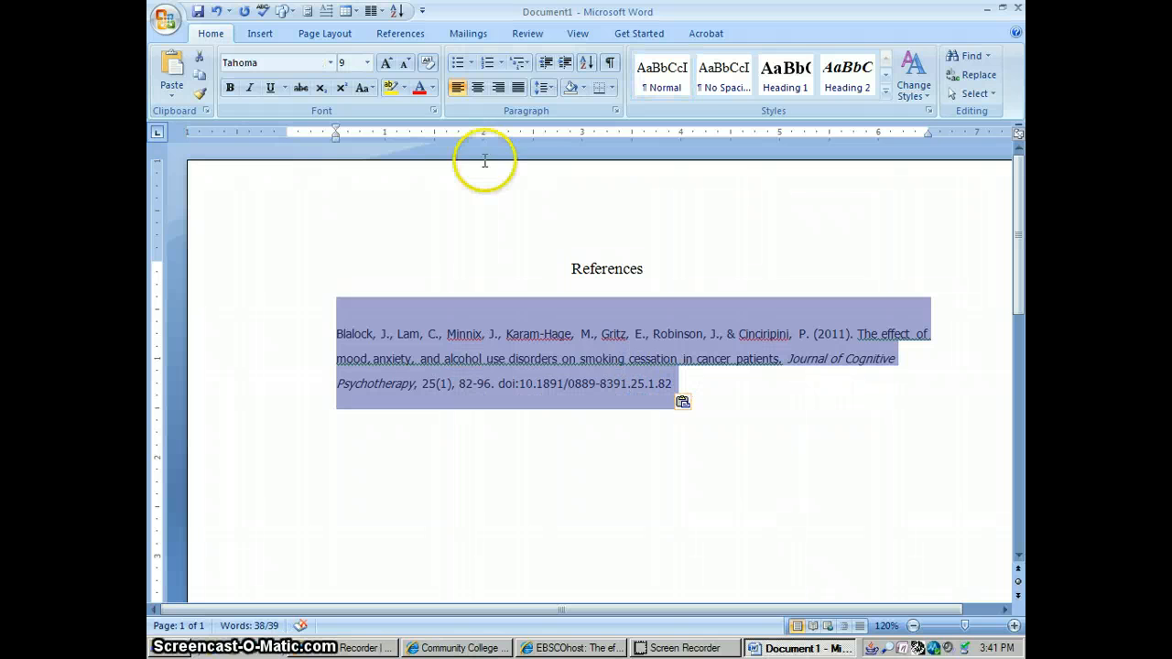
- Set the pasted smoking-cessation citation to Times New Roman, 12 point
click(366, 62)
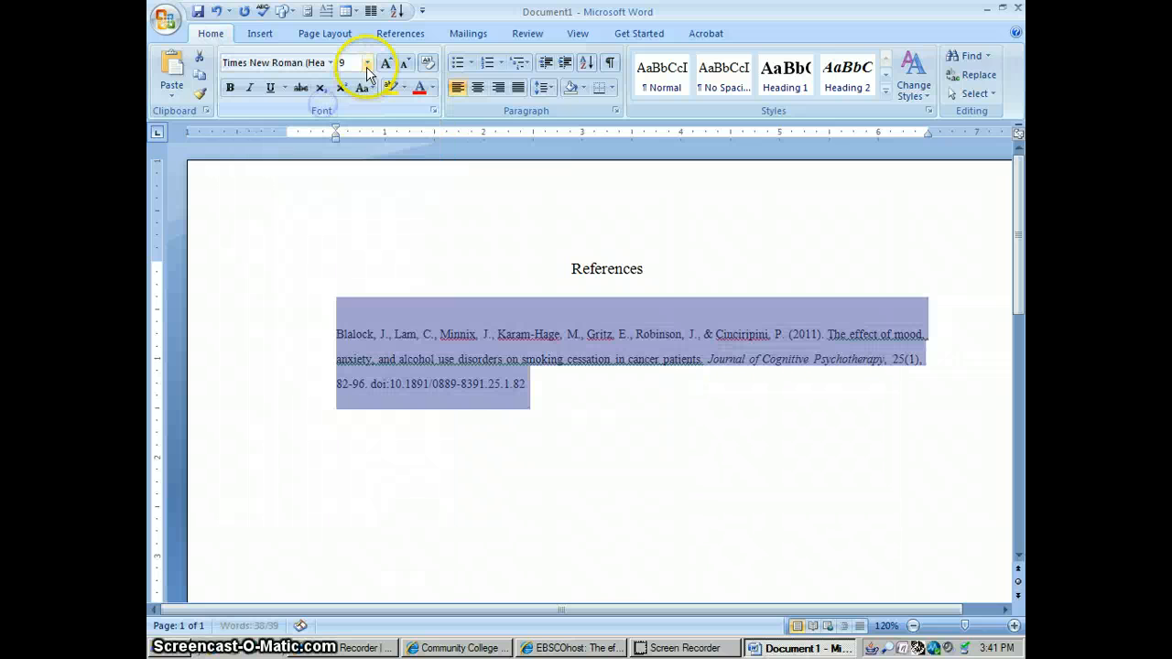
click(366, 62)
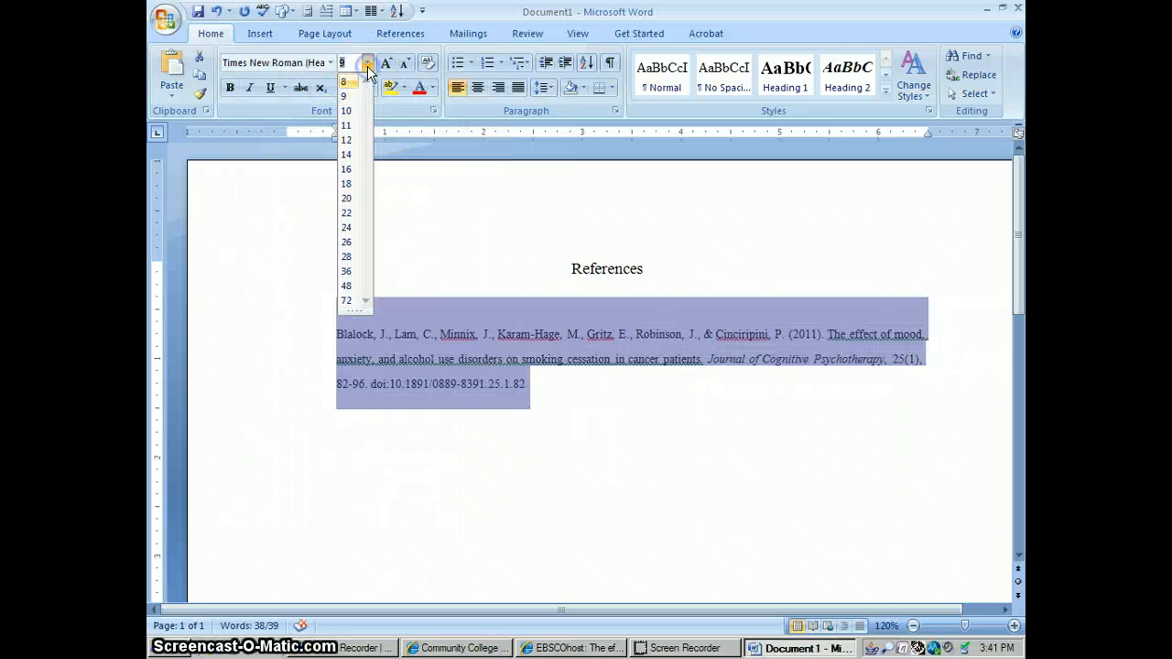
click(344, 139)
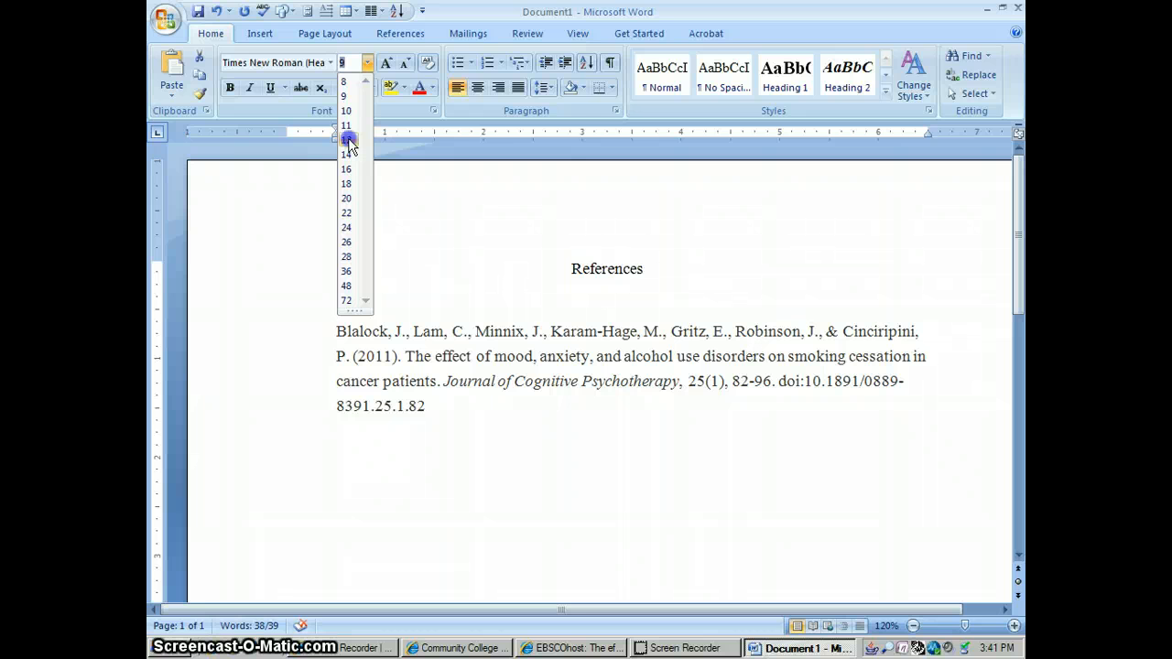
click(345, 139)
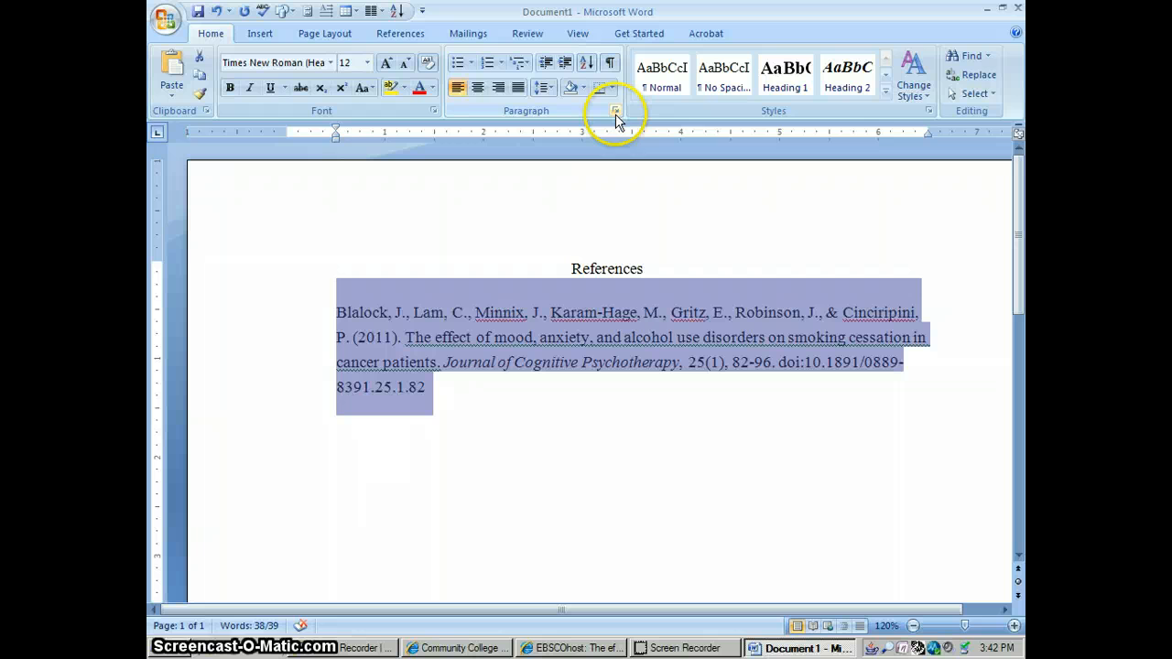
click(286, 425)
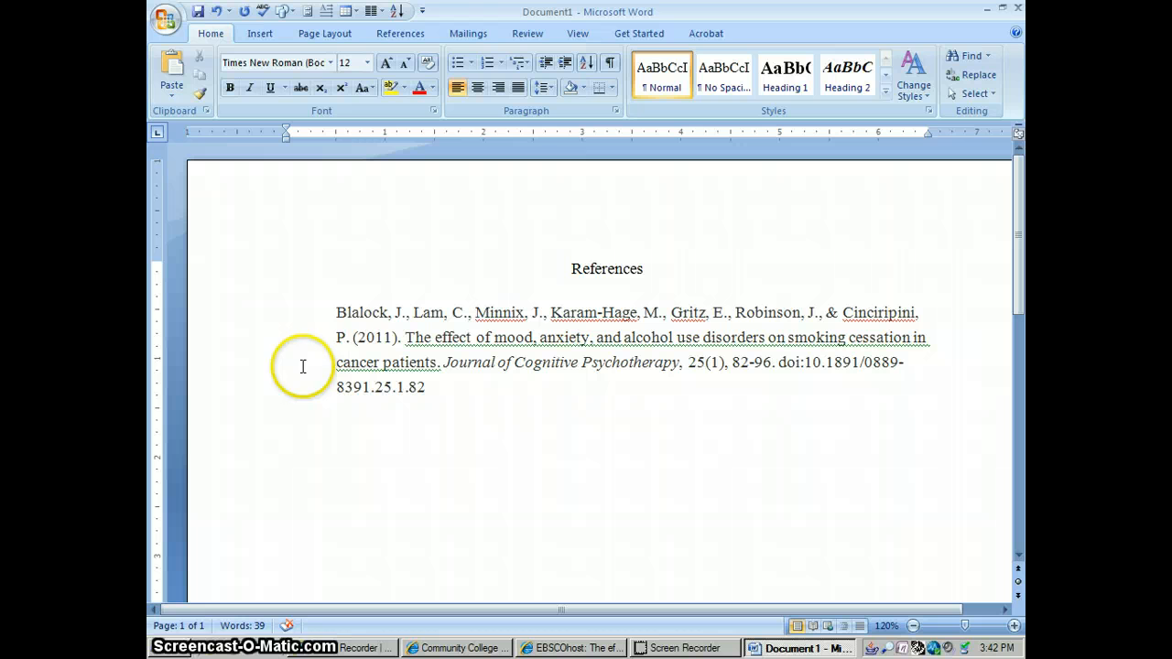
mouse_move(330, 319)
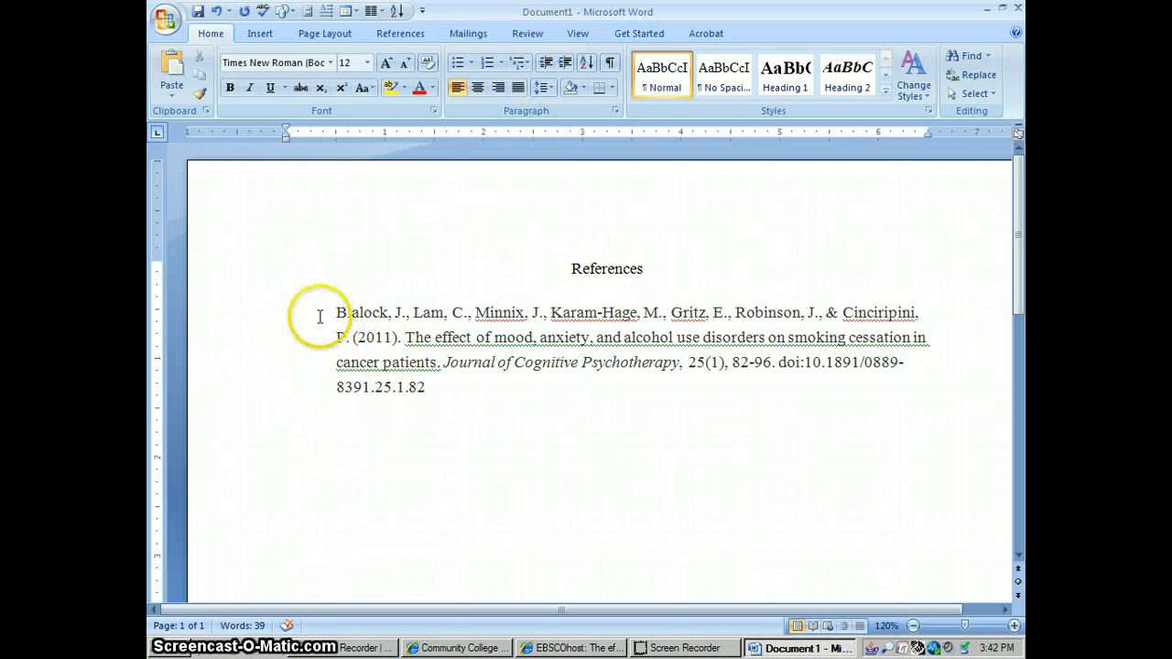
- Apply left indent 0, hanging indent, double spacing and no added space between same-style paragraphs
drag(337, 311, 425, 387)
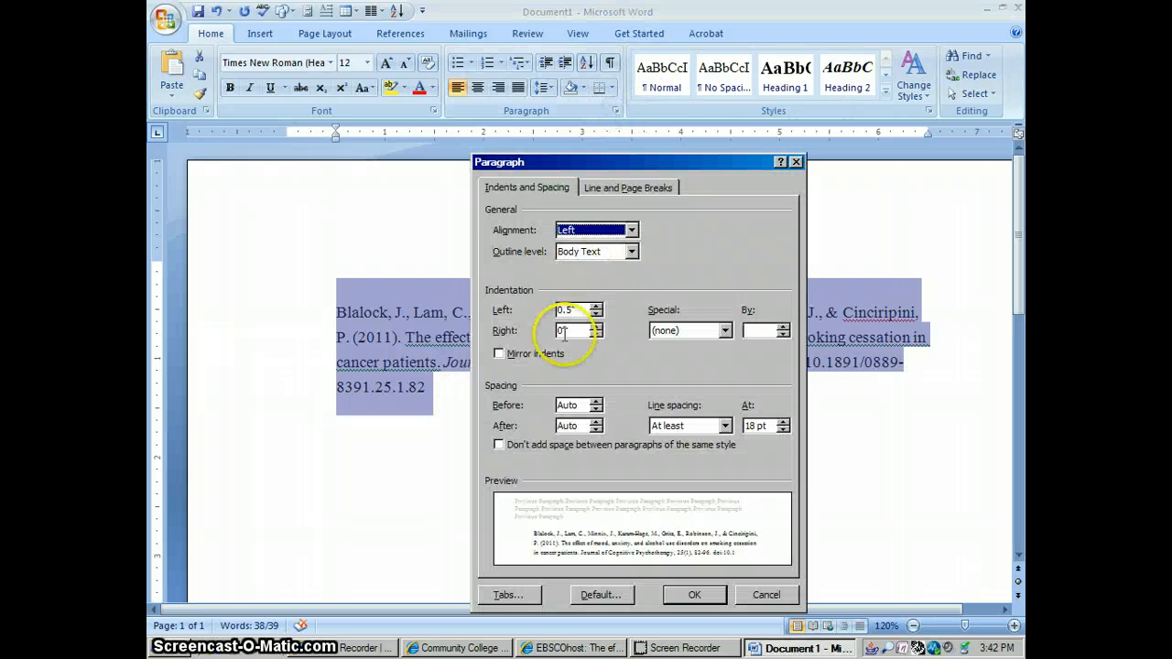
click(595, 315)
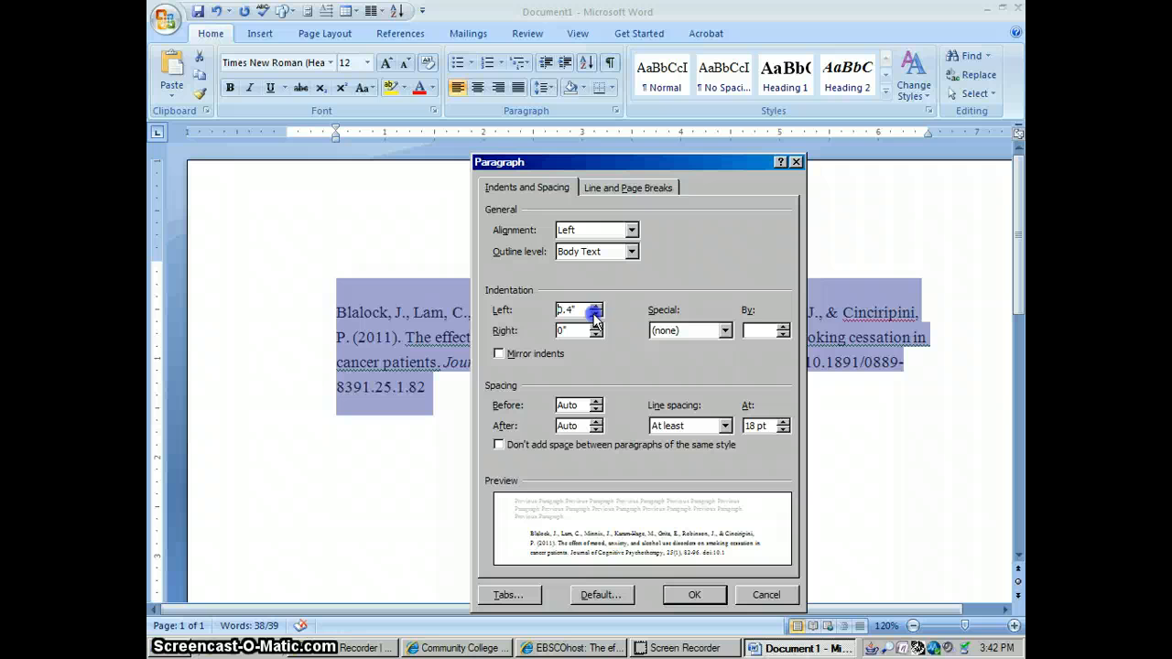
click(597, 315)
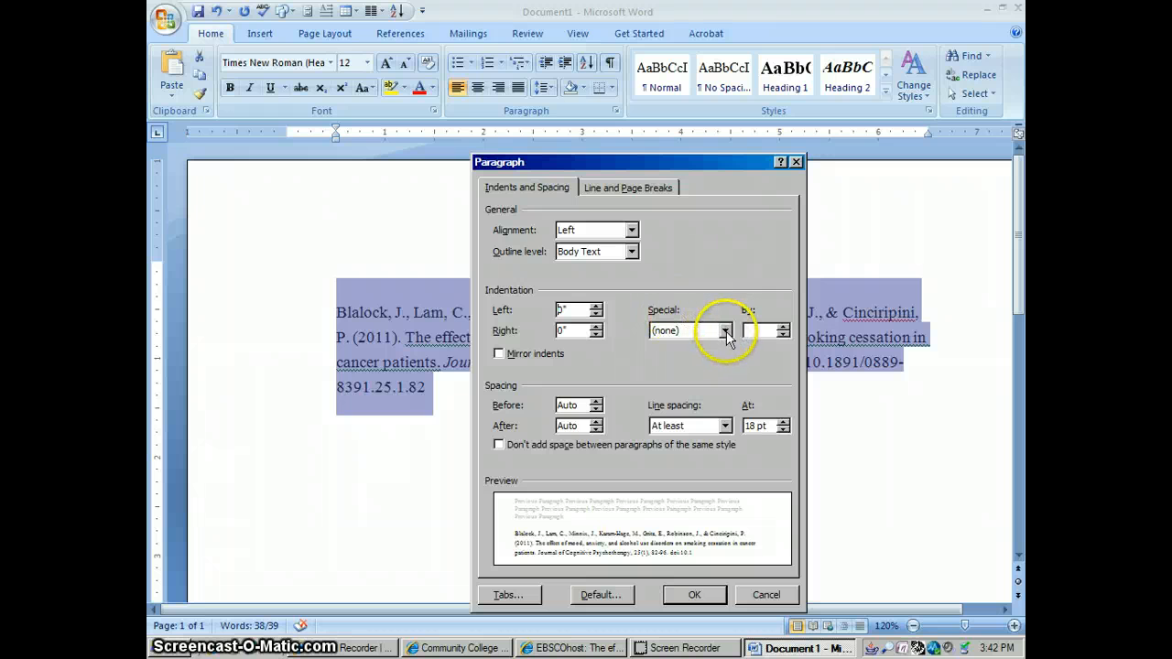
click(725, 330)
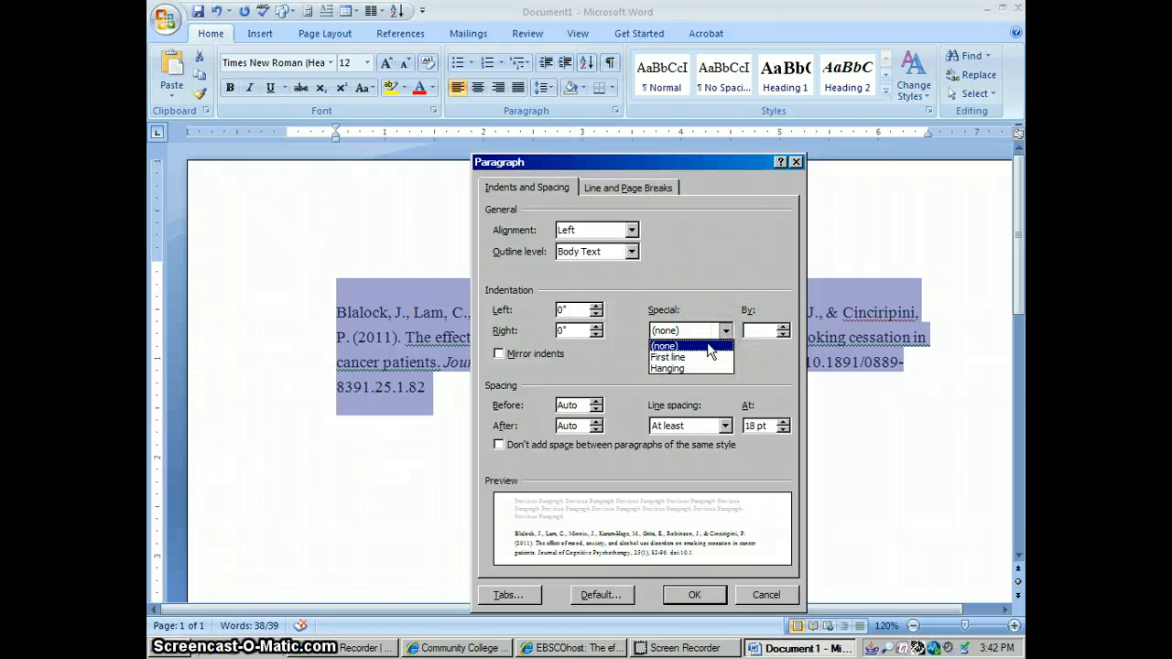
click(667, 368)
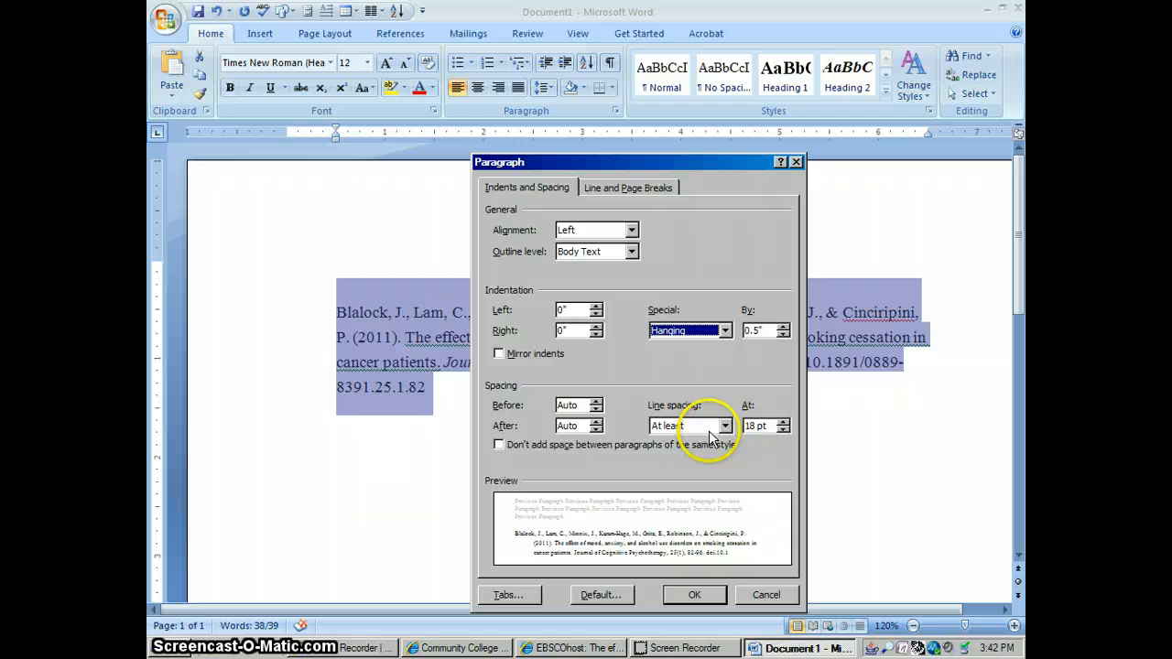
click(726, 425)
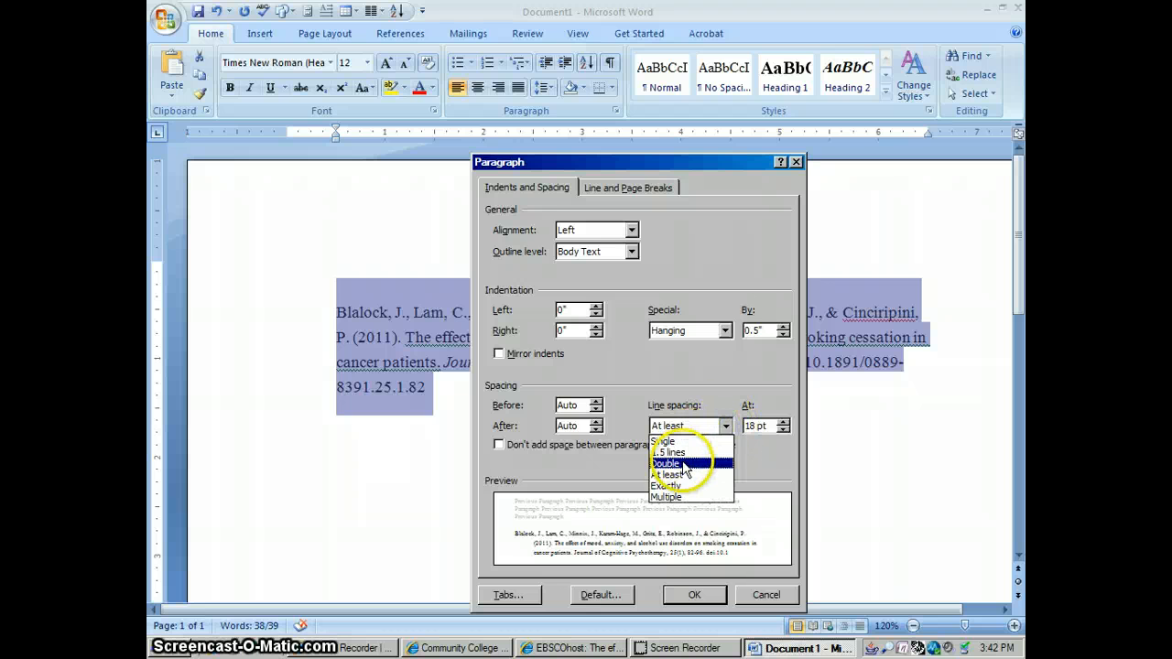
click(667, 462)
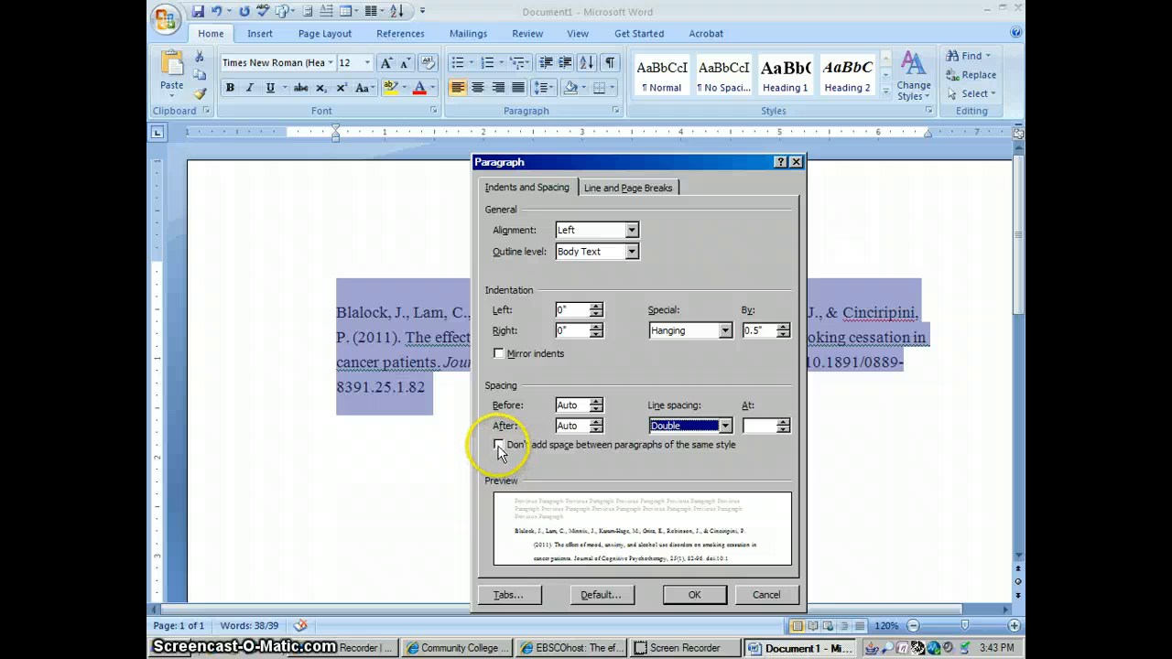
click(498, 445)
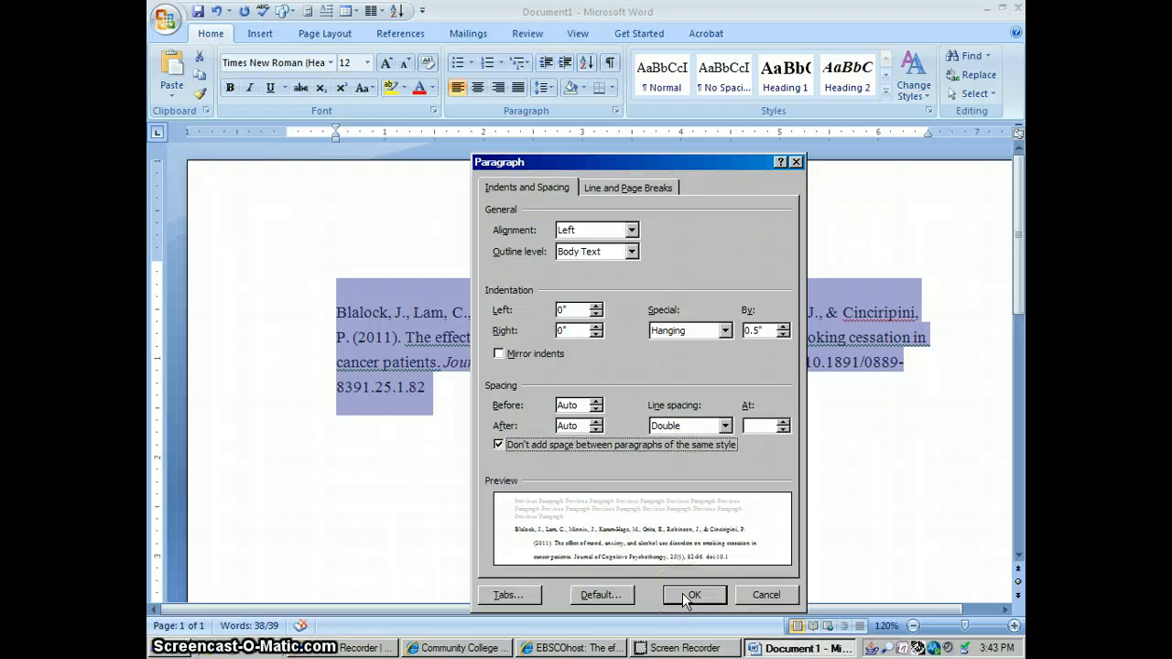
click(693, 593)
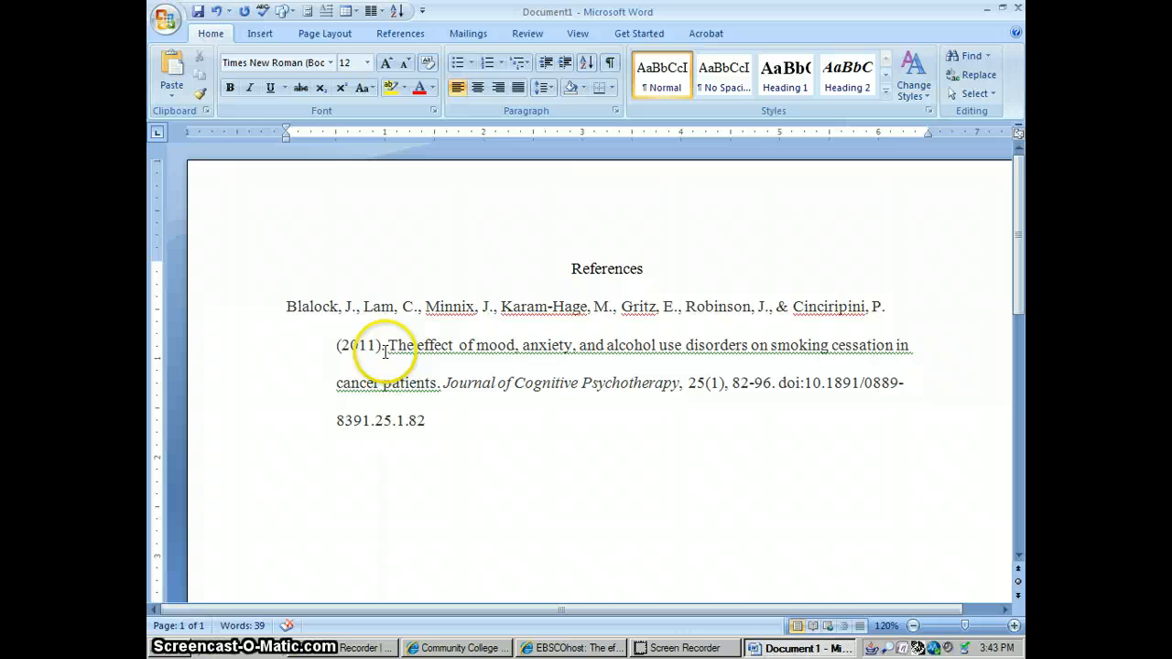
mouse_move(440, 344)
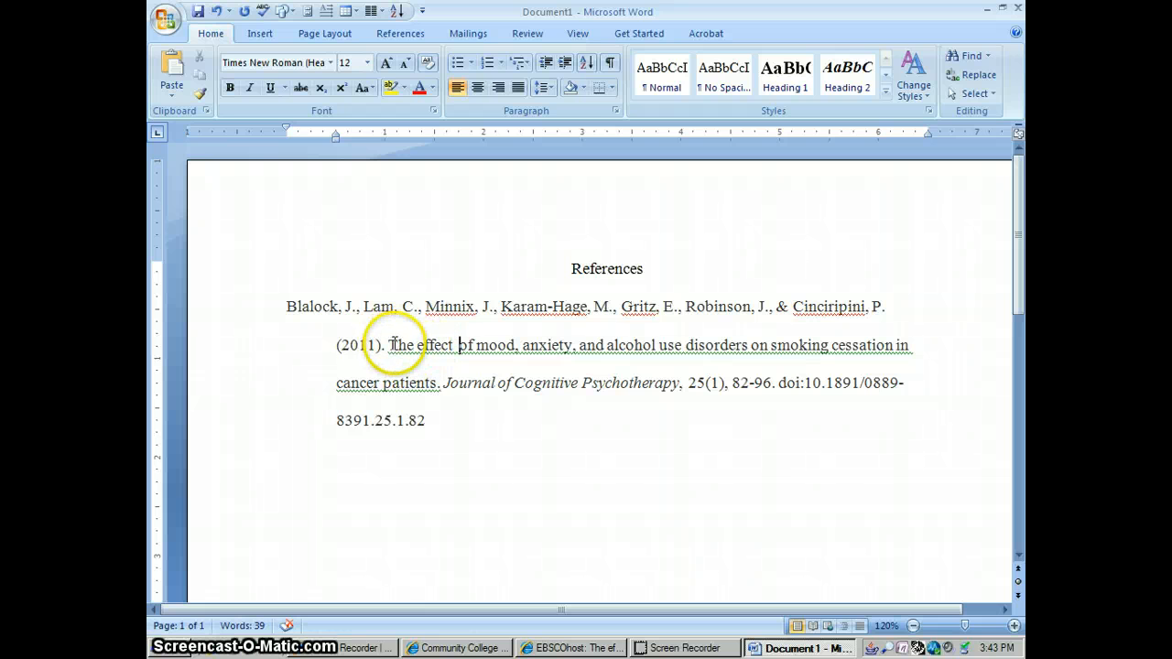
mouse_move(455, 344)
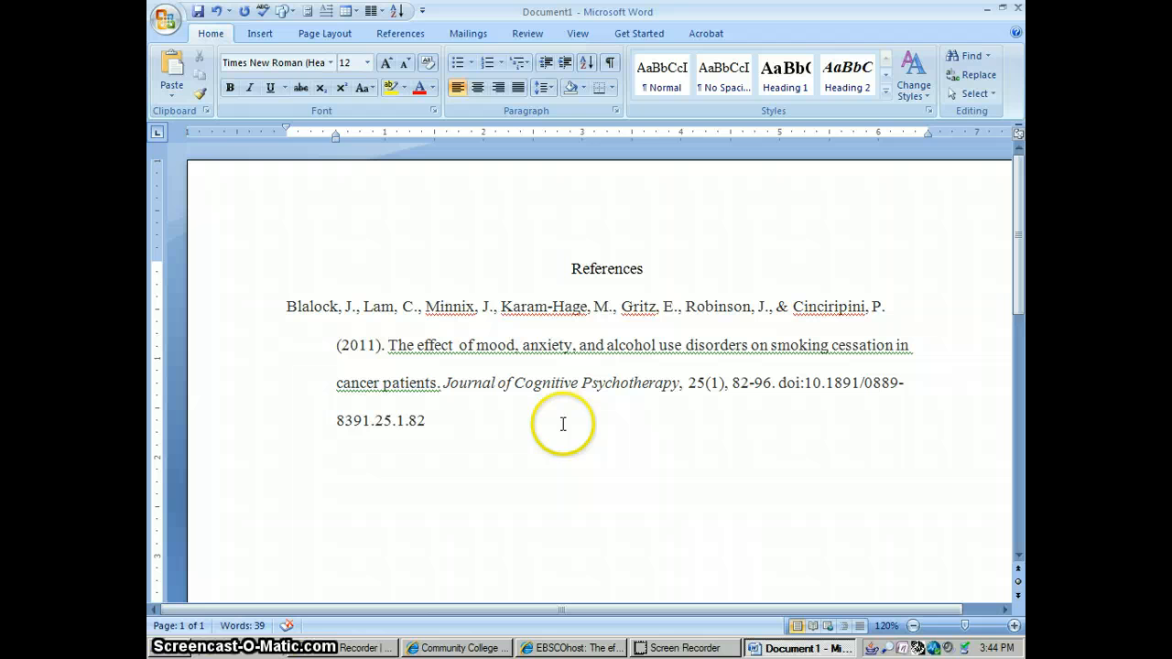
mouse_move(449, 419)
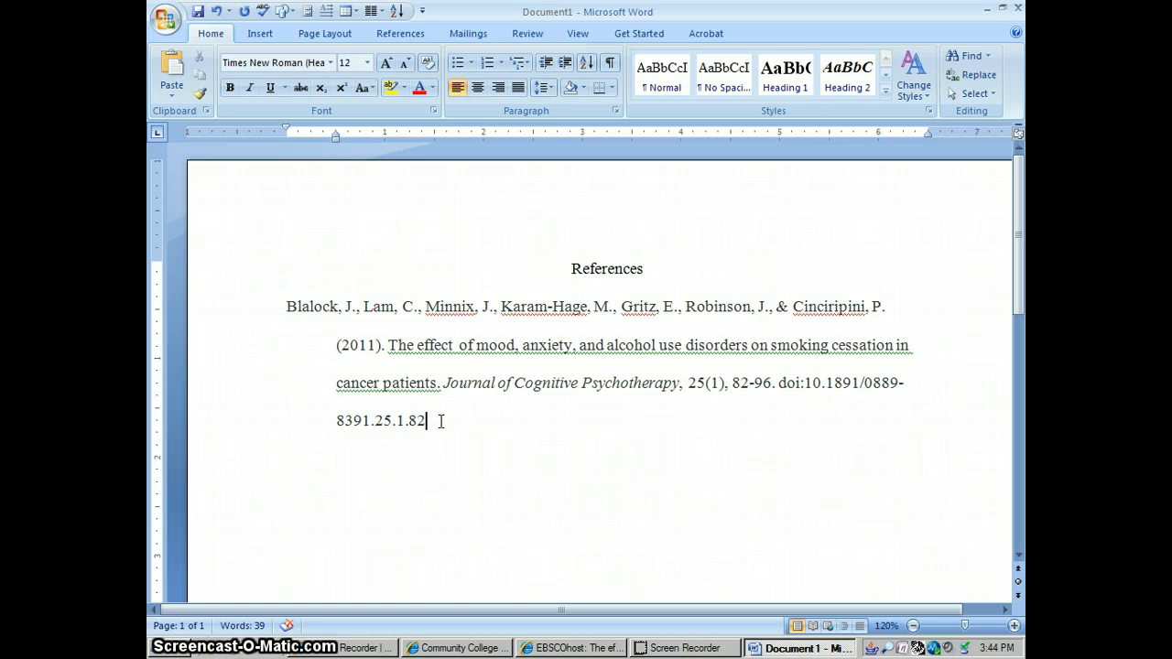
mouse_move(474, 418)
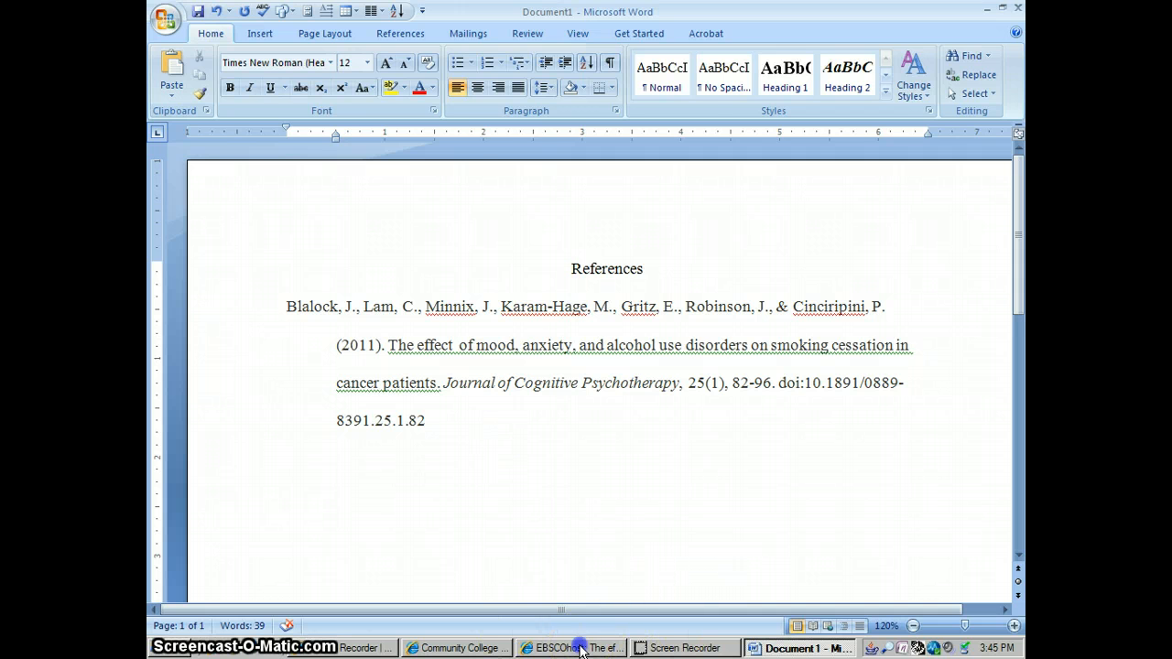
- Return from the Word document to the EBSCOhost search result list
click(570, 648)
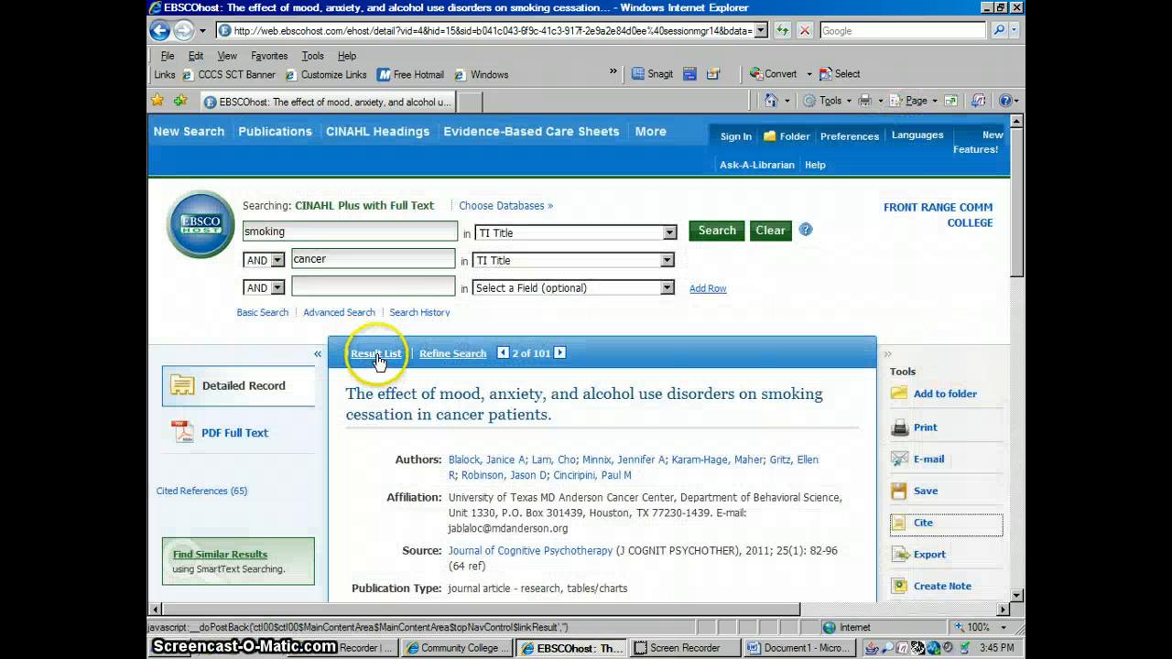
click(376, 354)
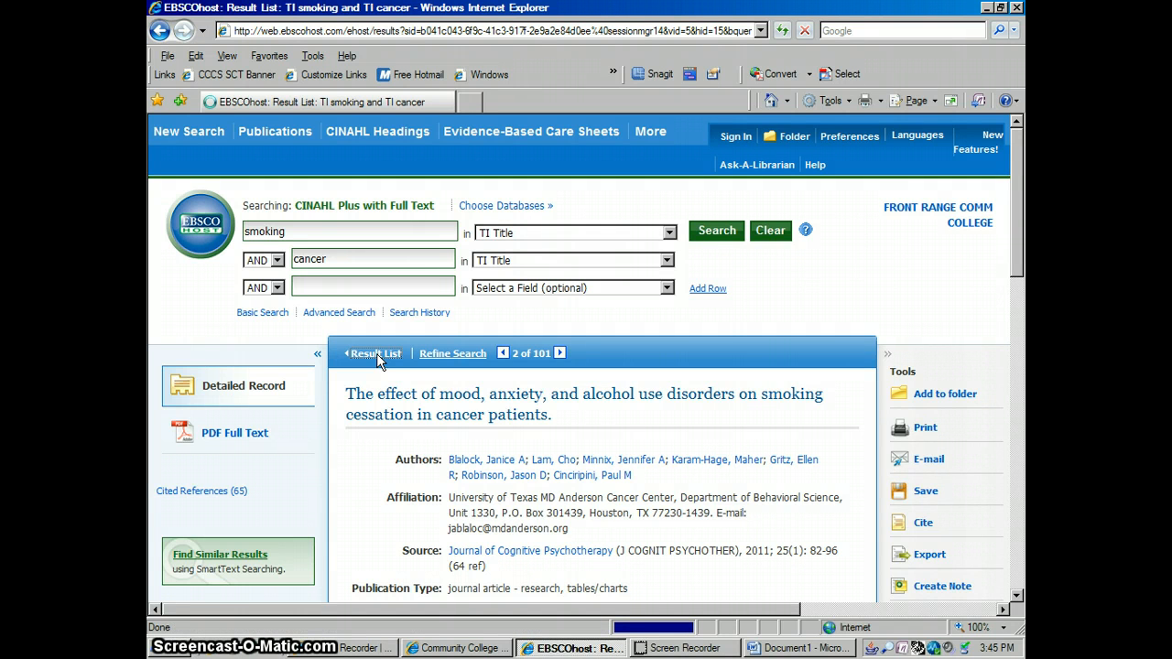
click(376, 353)
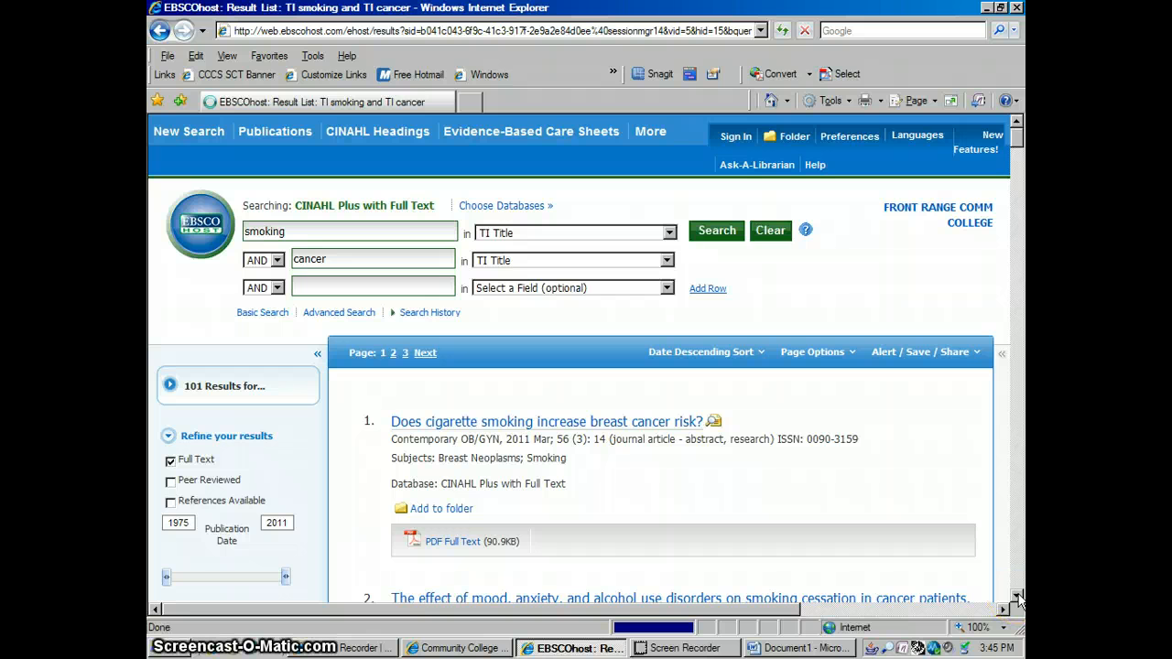
- Locate the cigarette, cigar and pipe smoking pancreatic cancer study and show its citation formats
scroll(down, 3)
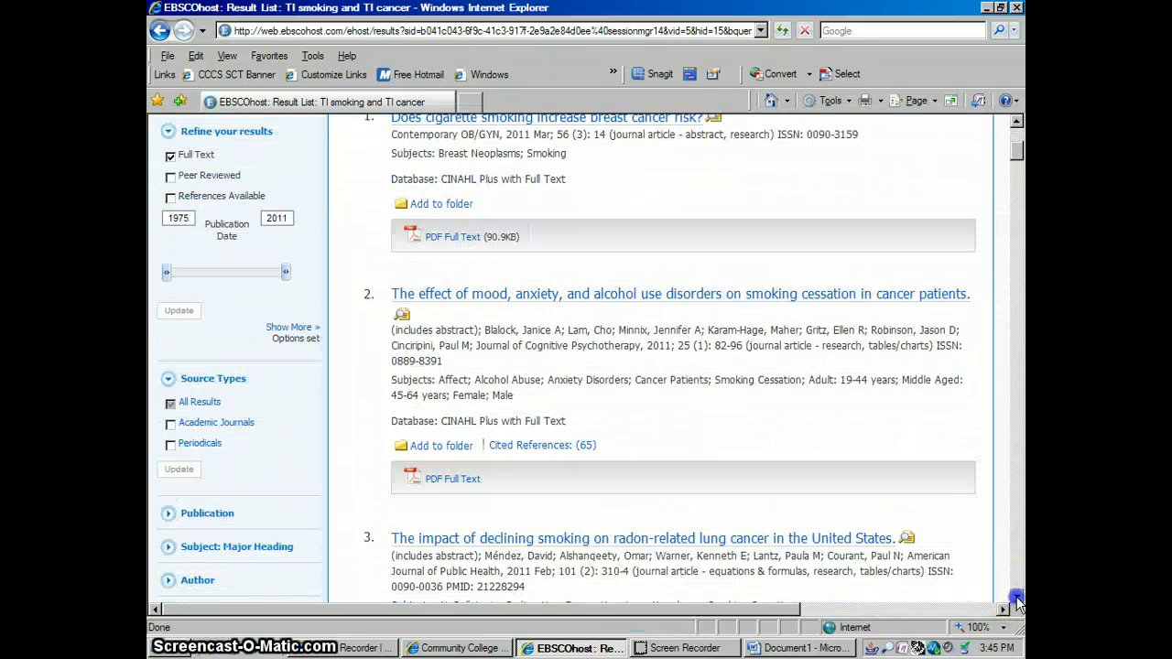
scroll(down, 3)
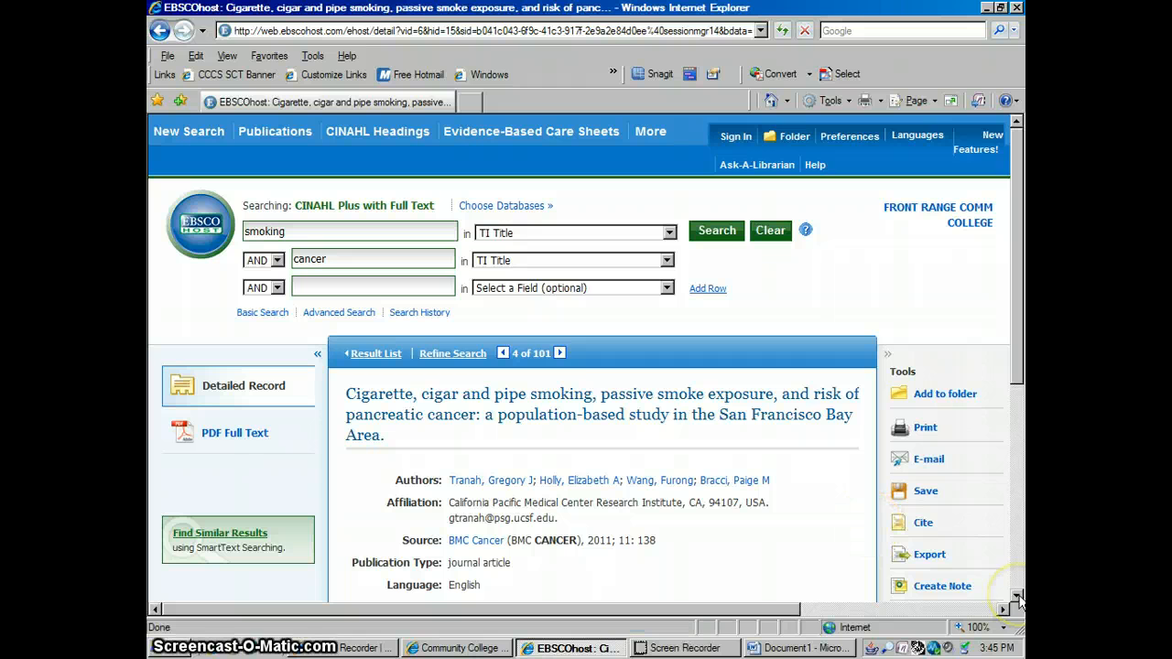
scroll(down, 3)
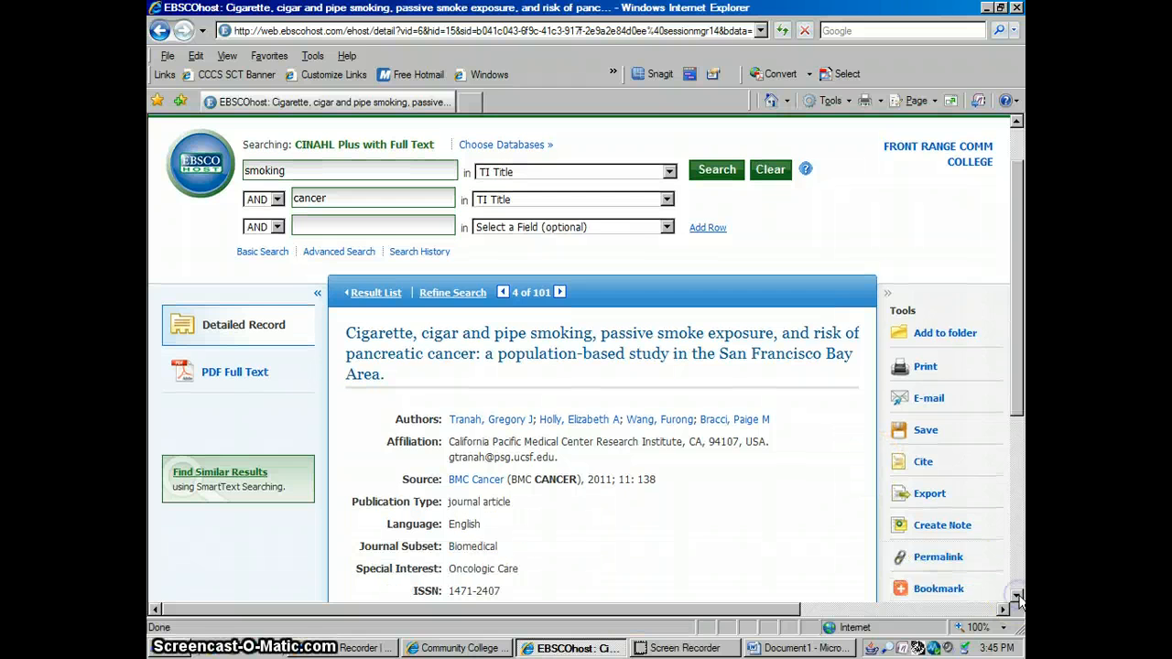
scroll(down, 3)
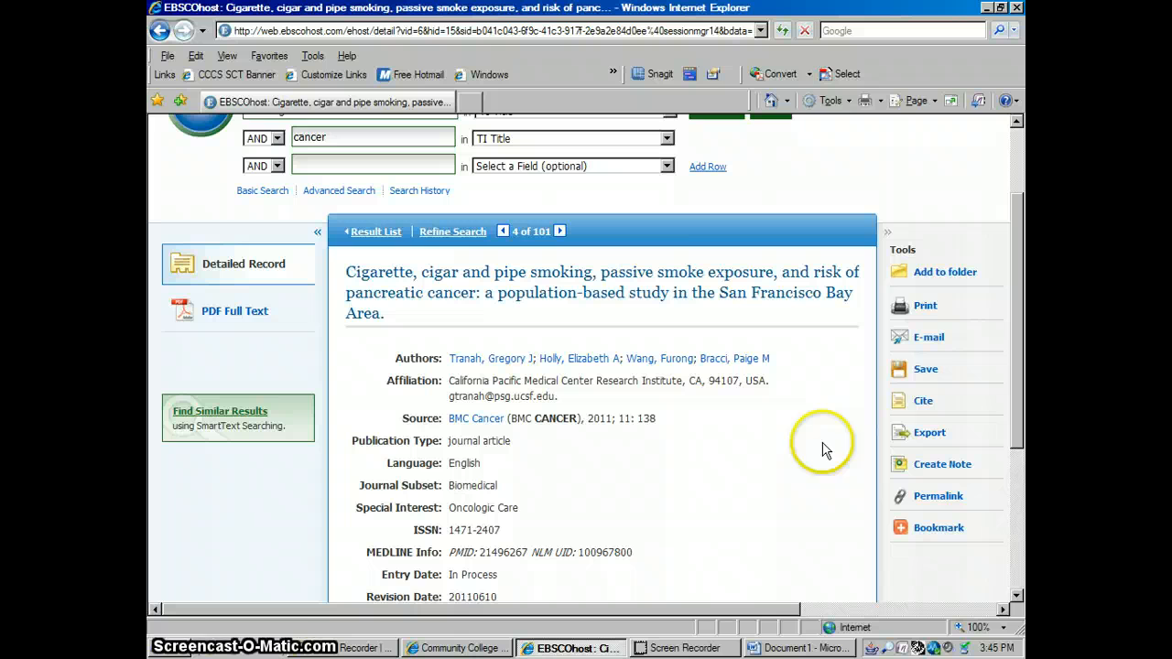
click(922, 399)
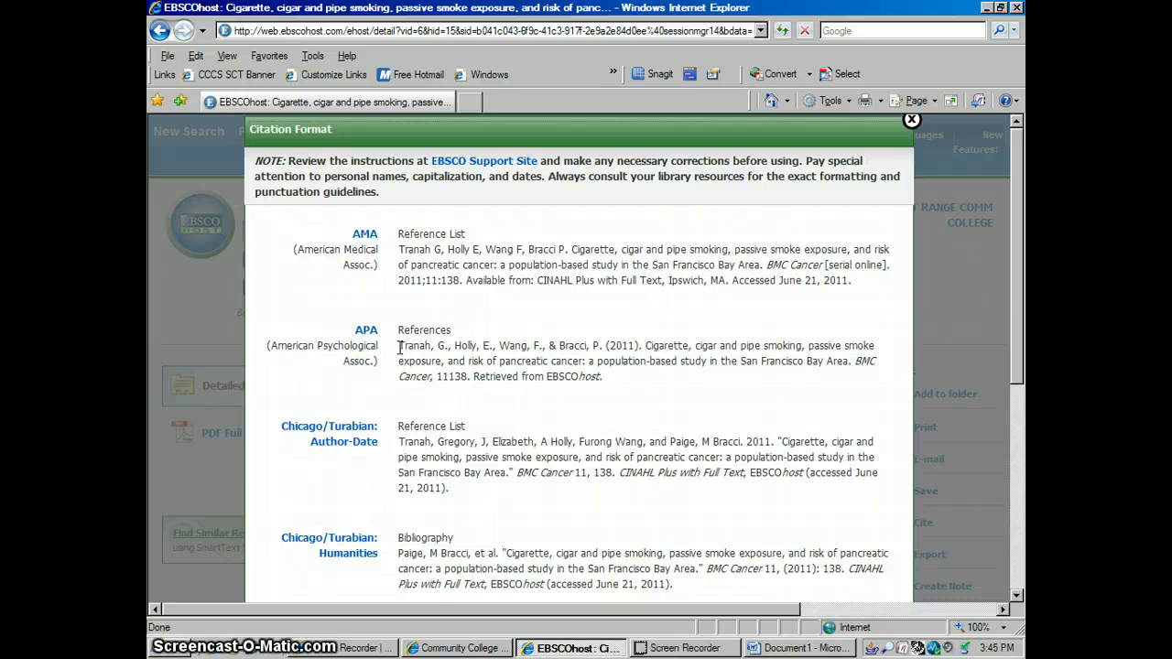
- Select and copy the pancreatic cancer study's APA citation, then return to Word
double_click(414, 344)
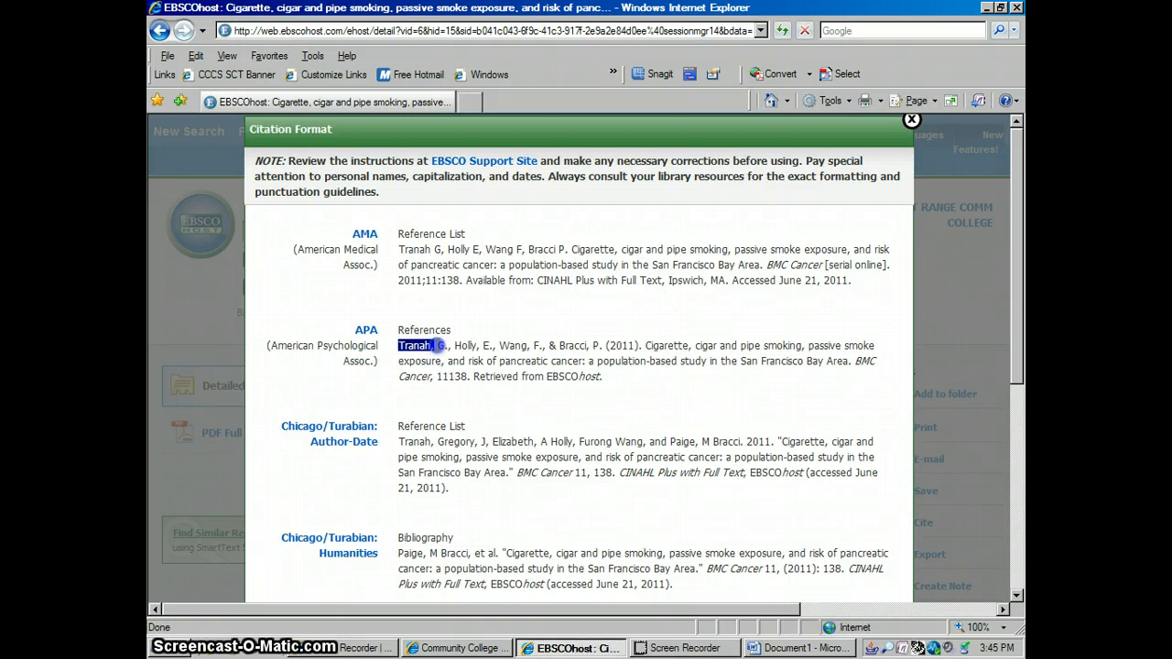
drag(399, 345, 600, 377)
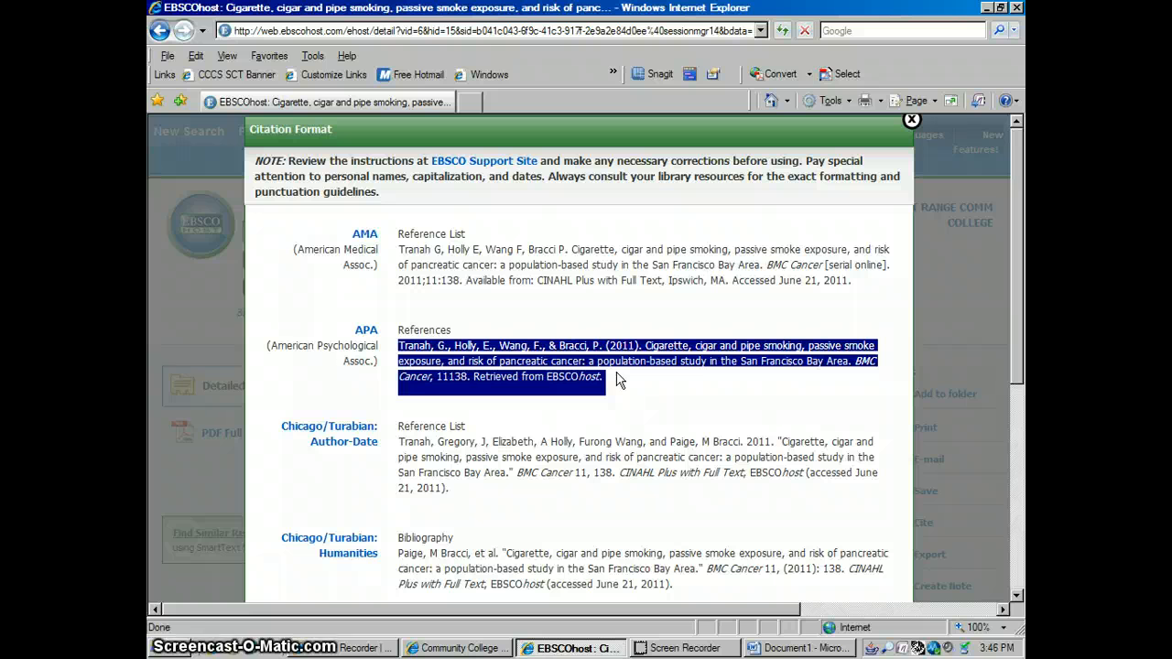
click(399, 344)
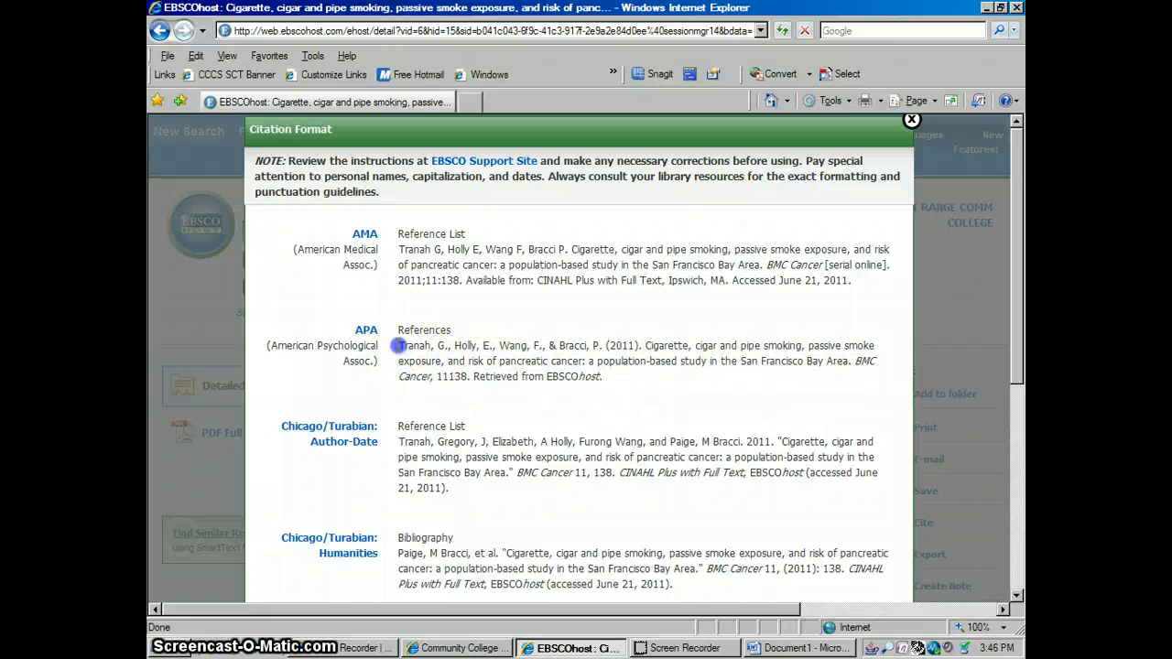
drag(399, 345, 601, 377)
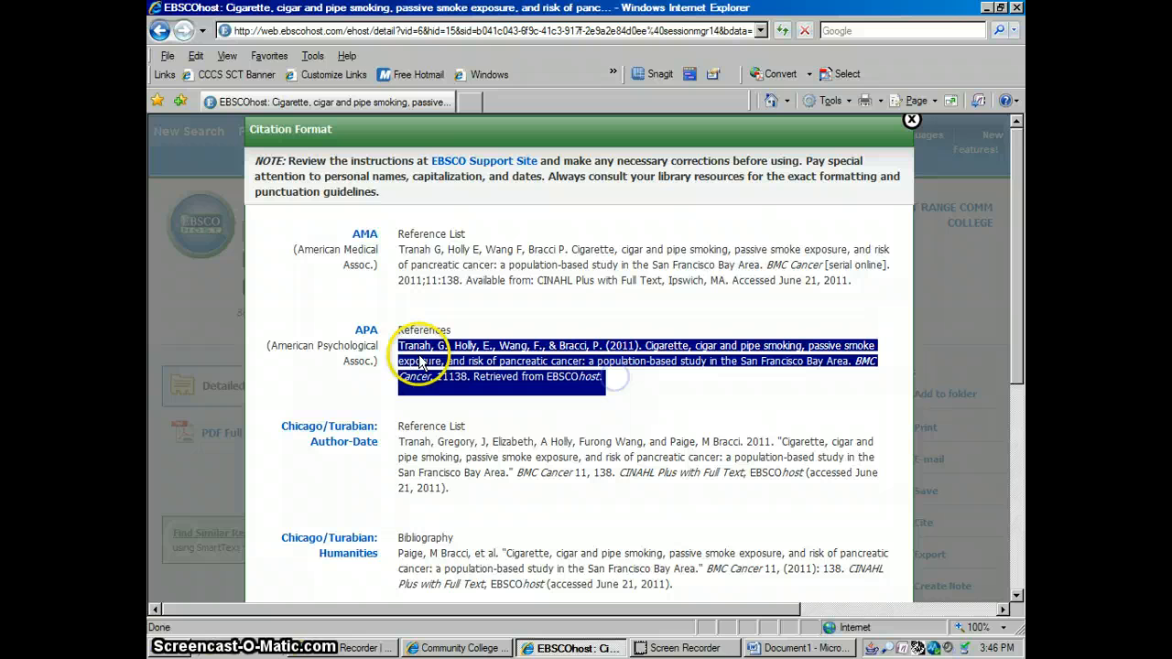
right_click(421, 361)
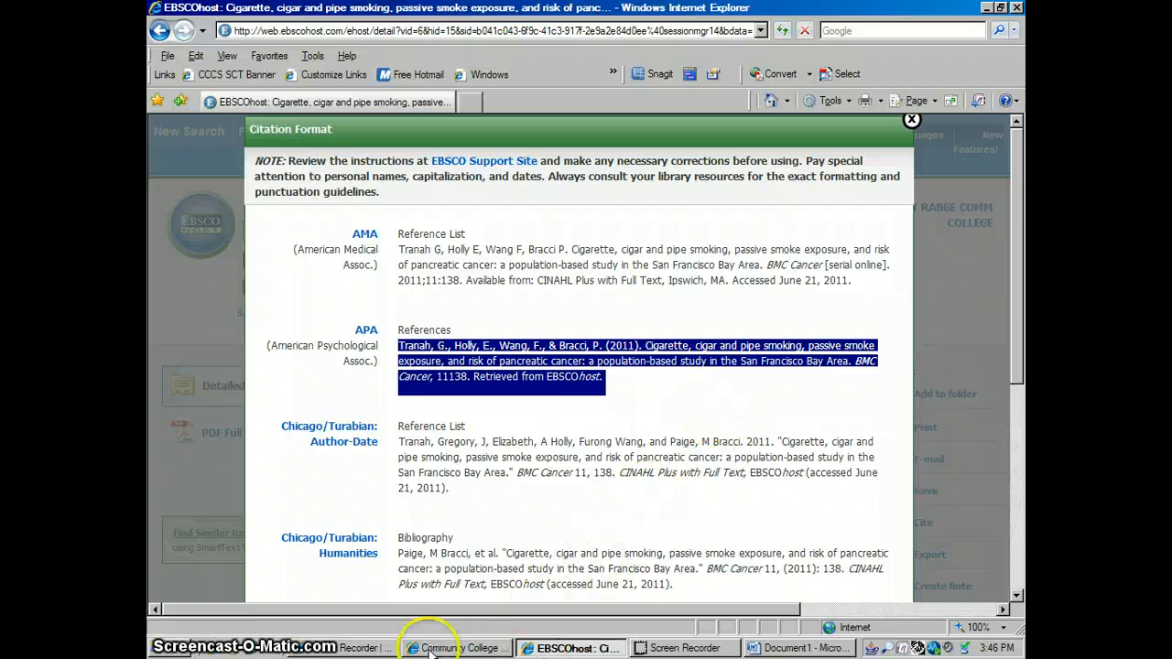
click(797, 649)
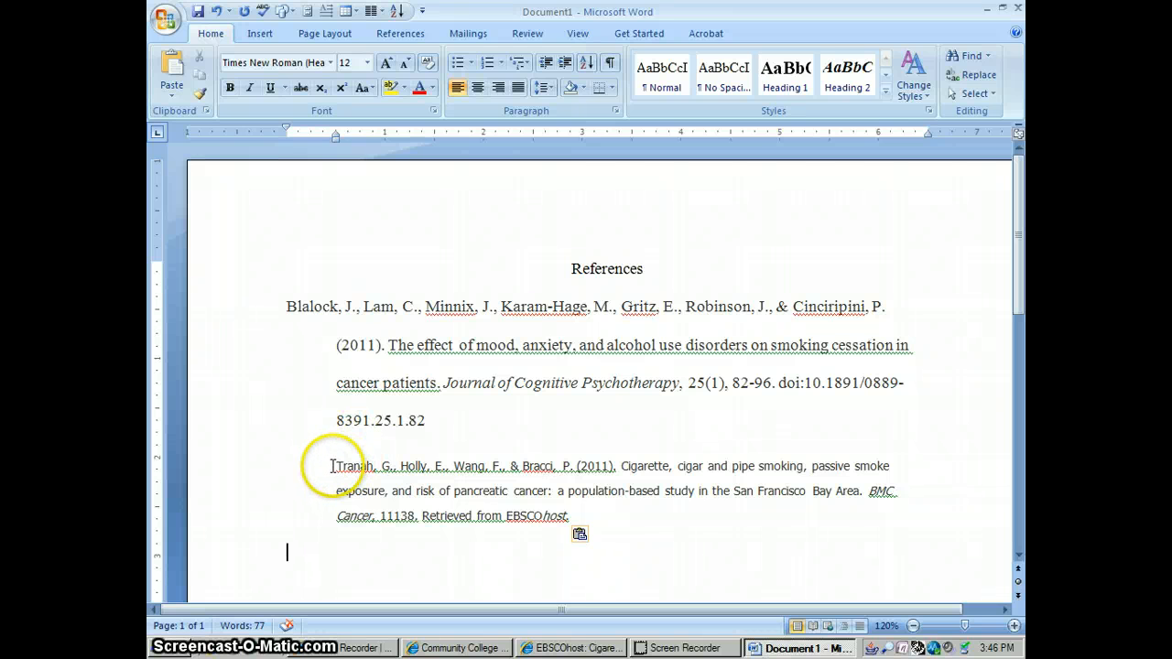
- Match the pasted Tranah et al. (2011) citation to the first reference's Times New Roman 12-point font
drag(332, 467, 516, 467)
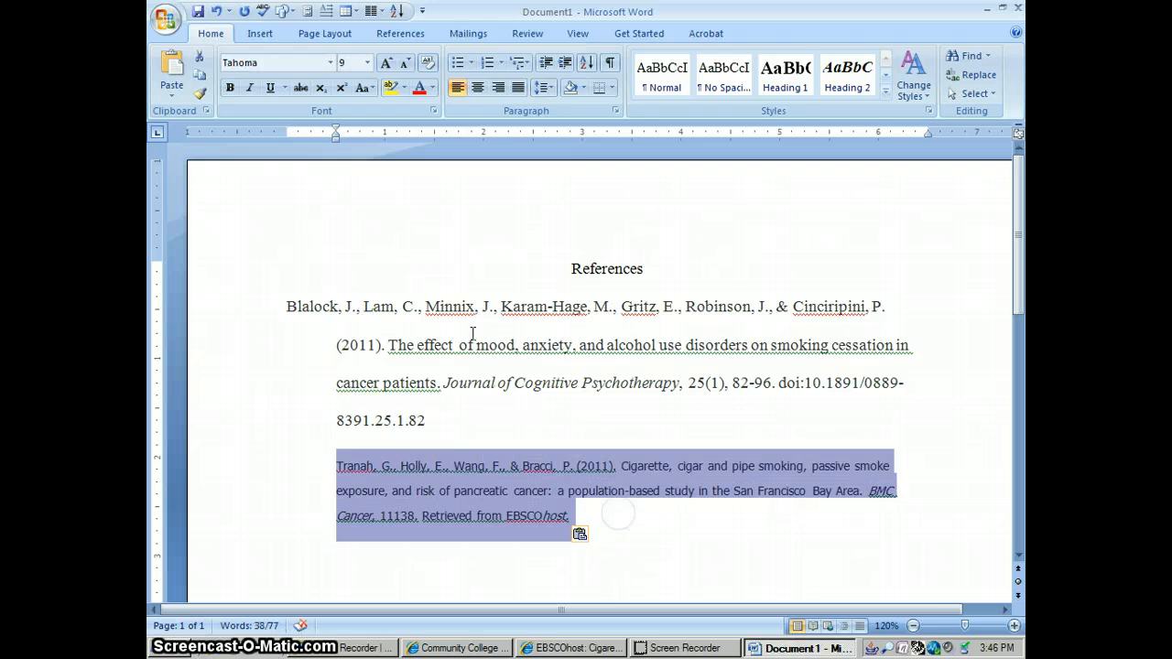
click(326, 62)
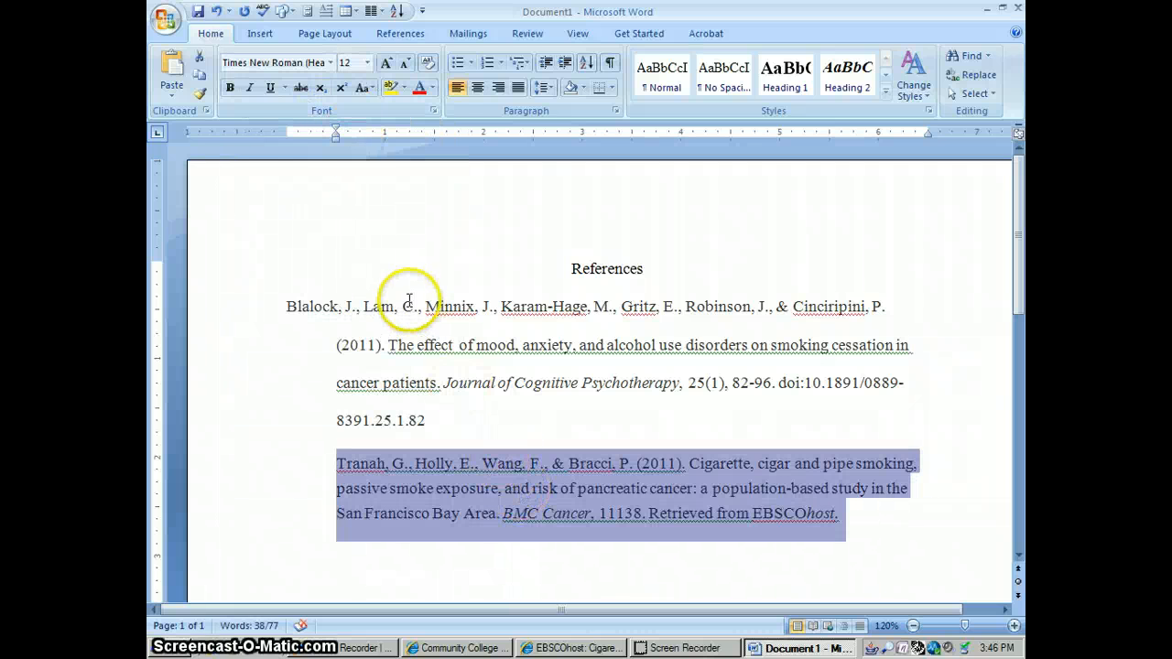
mouse_move(351, 227)
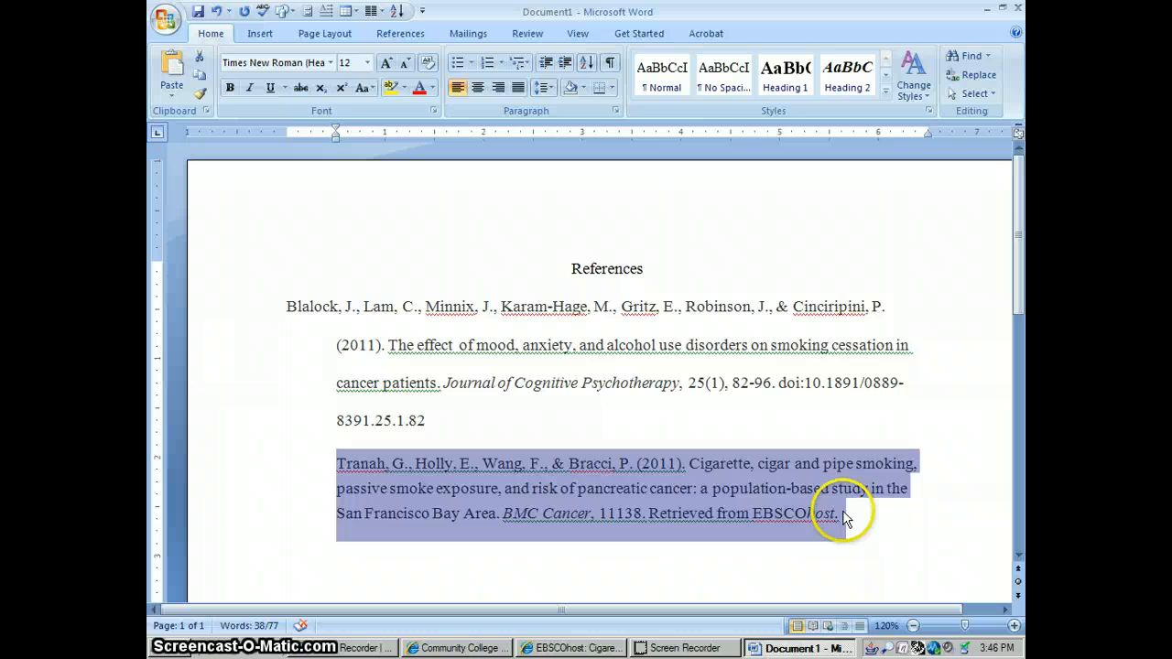
mouse_move(838, 522)
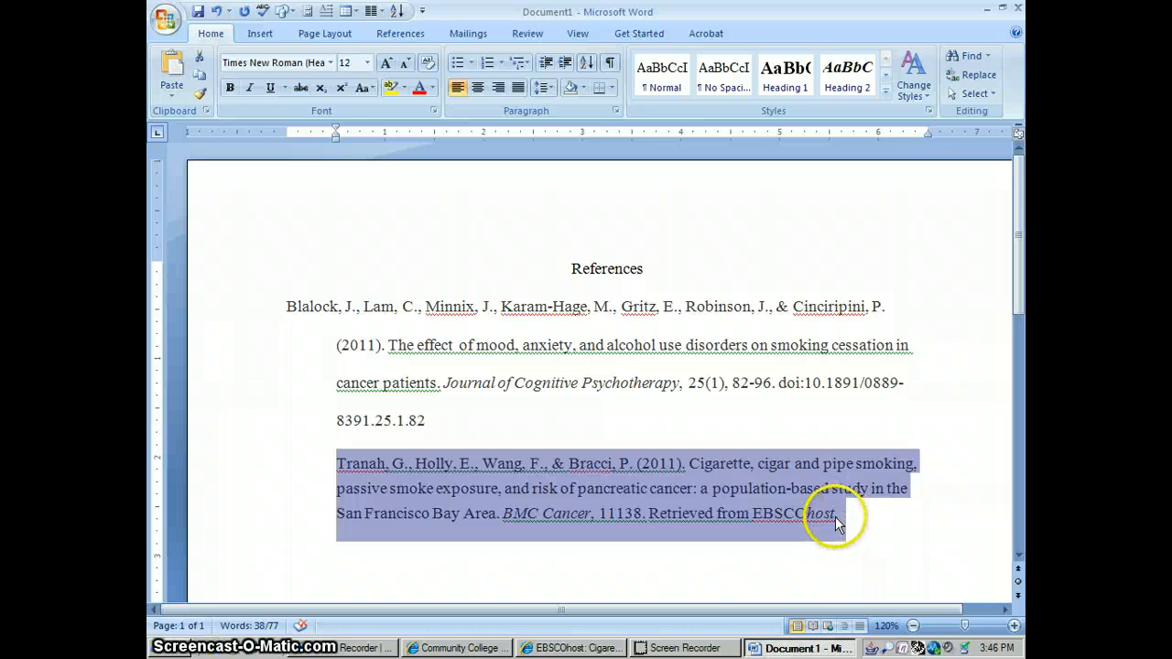
mouse_move(538, 468)
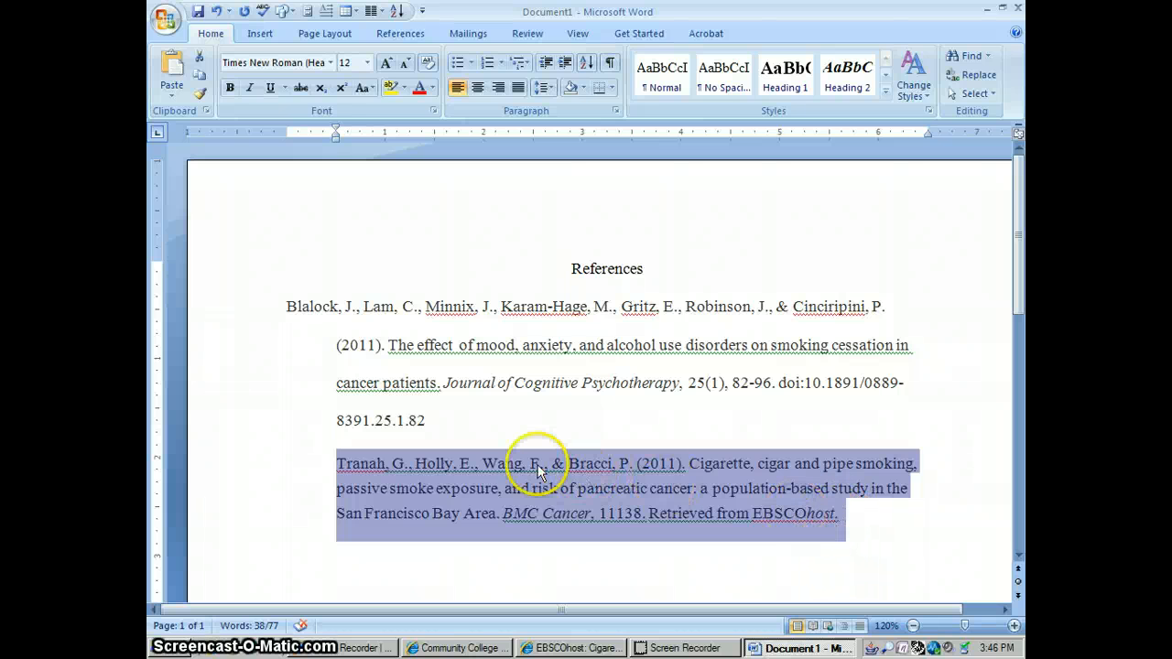
- Give the Tranah citation a hanging indent, double spacing and no added space between paragraphs
click(616, 110)
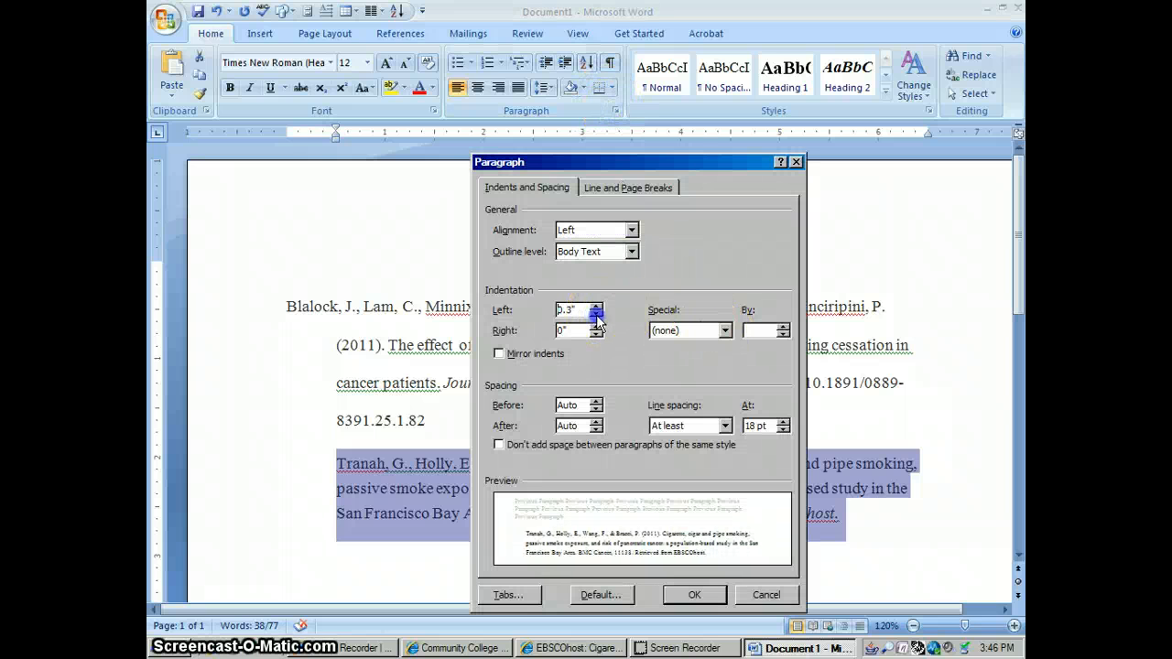
click(725, 330)
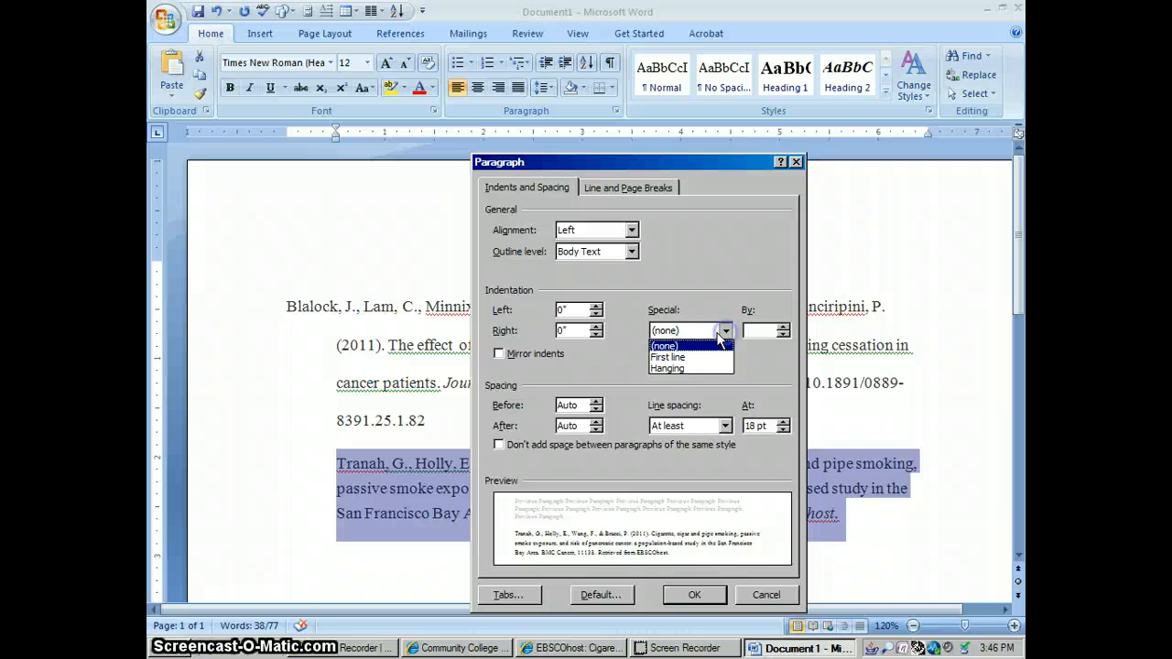
click(667, 368)
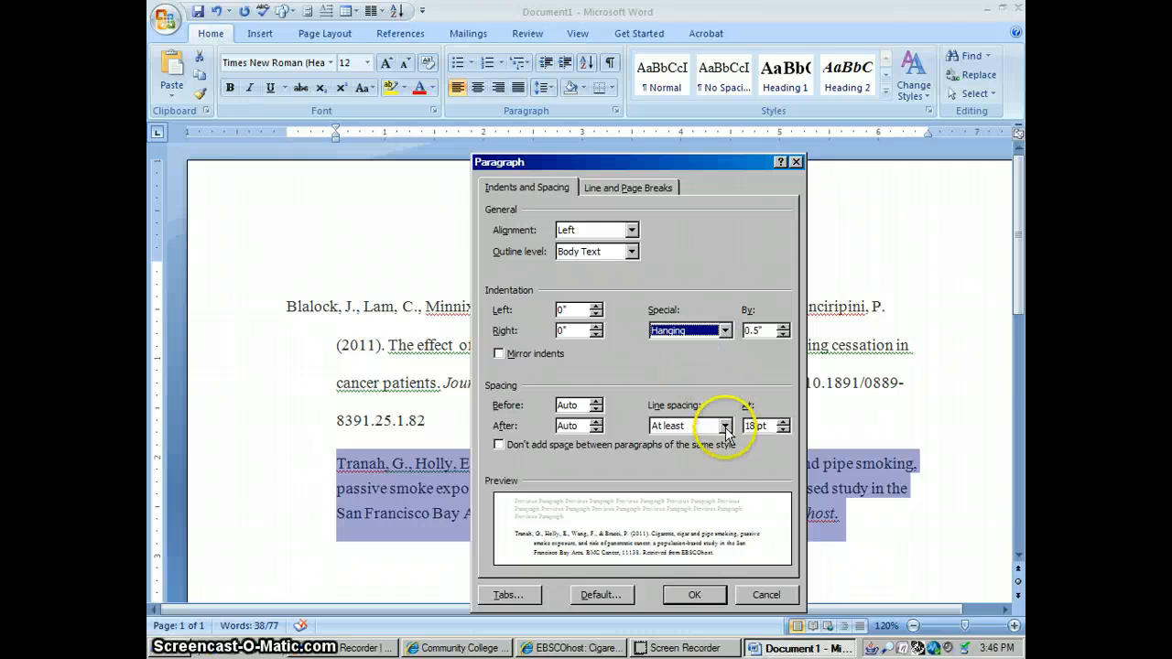
click(725, 425)
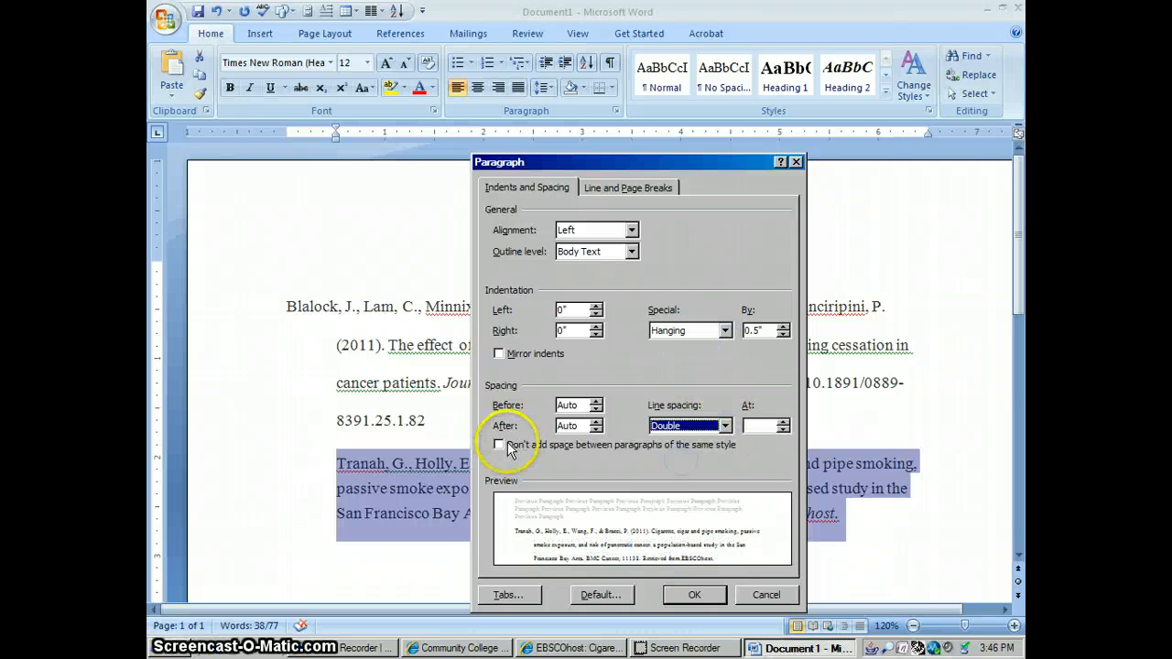
click(499, 445)
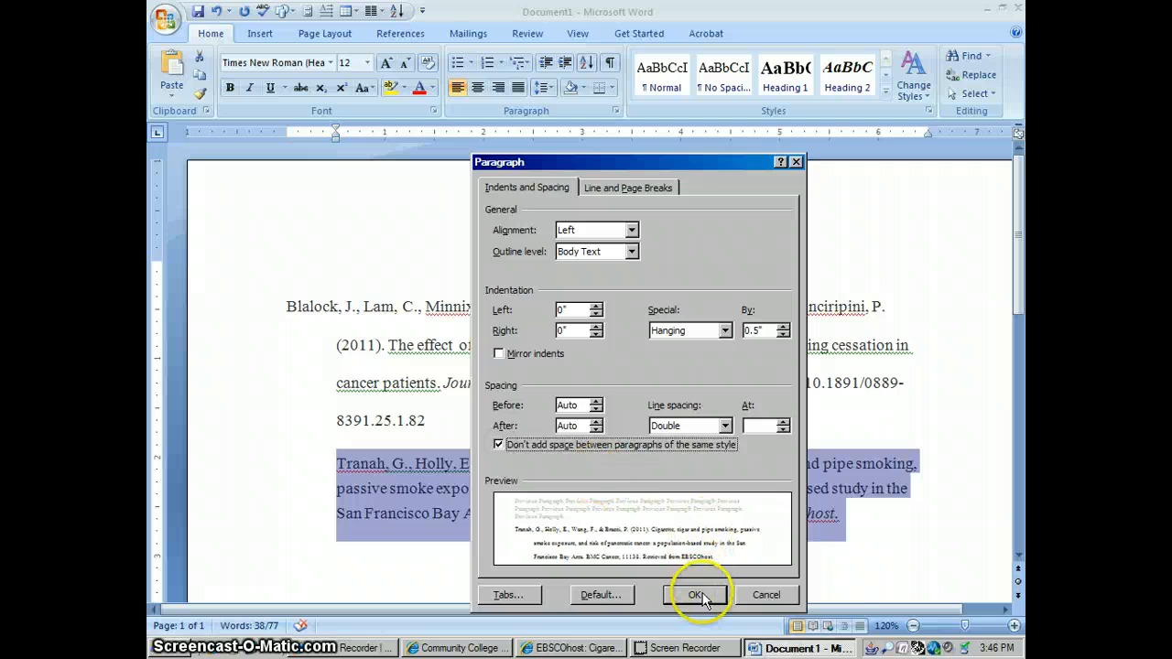
click(696, 593)
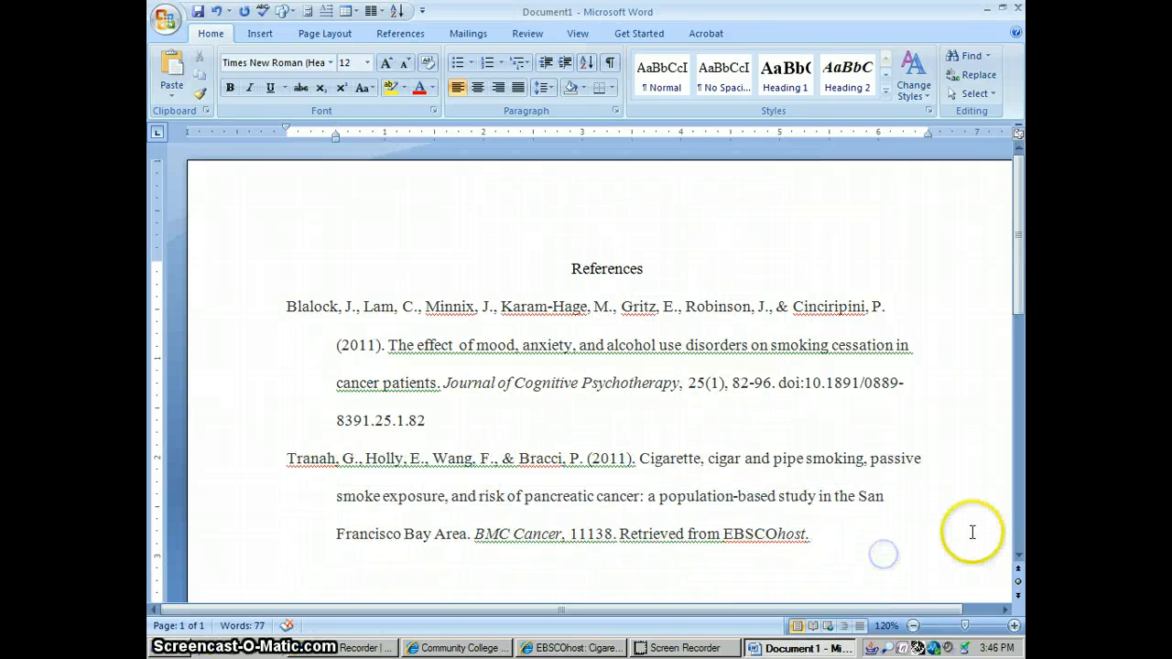
- Scroll the References page to review both formatted citations
scroll(down, 3)
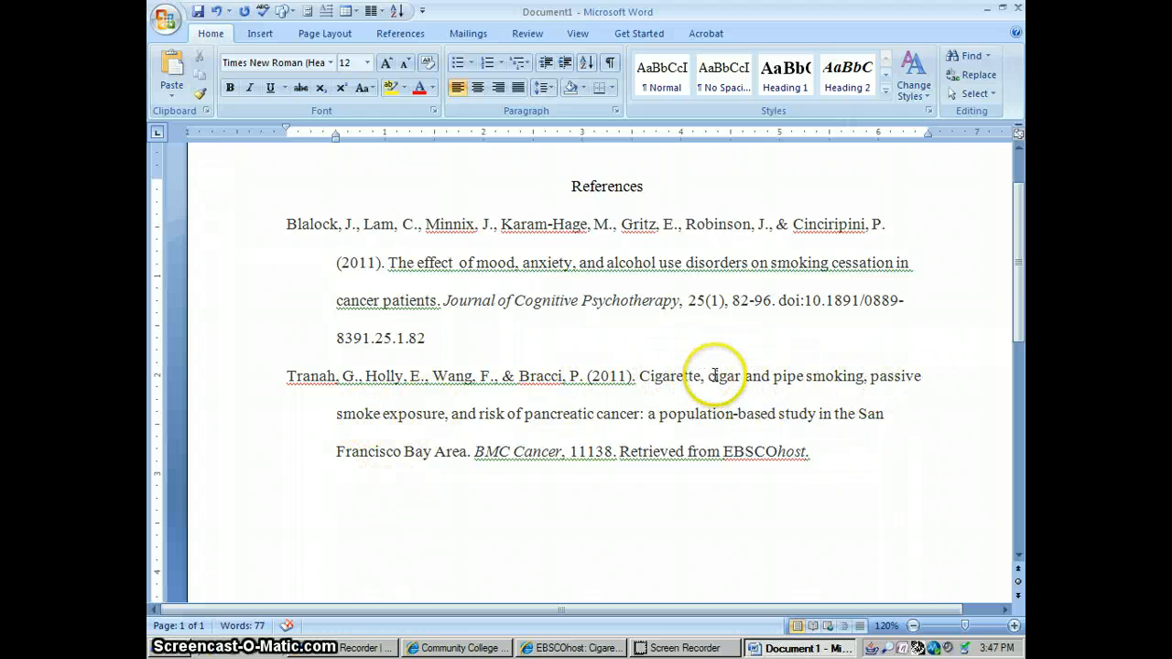
mouse_move(487, 393)
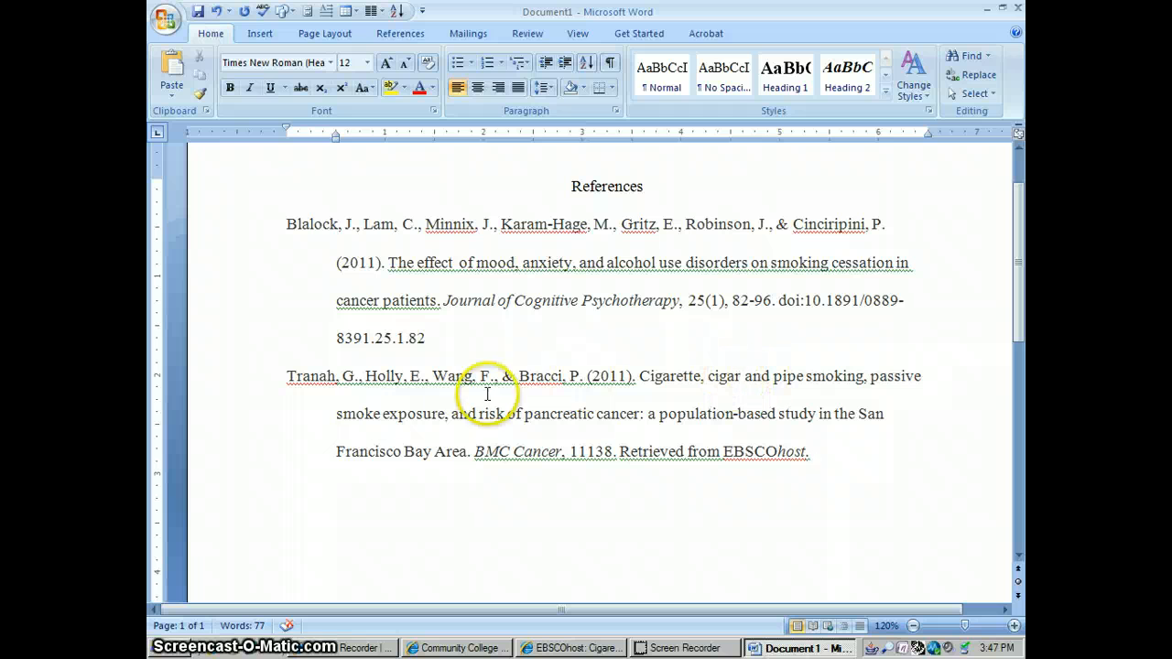
mouse_move(857, 406)
text(a)
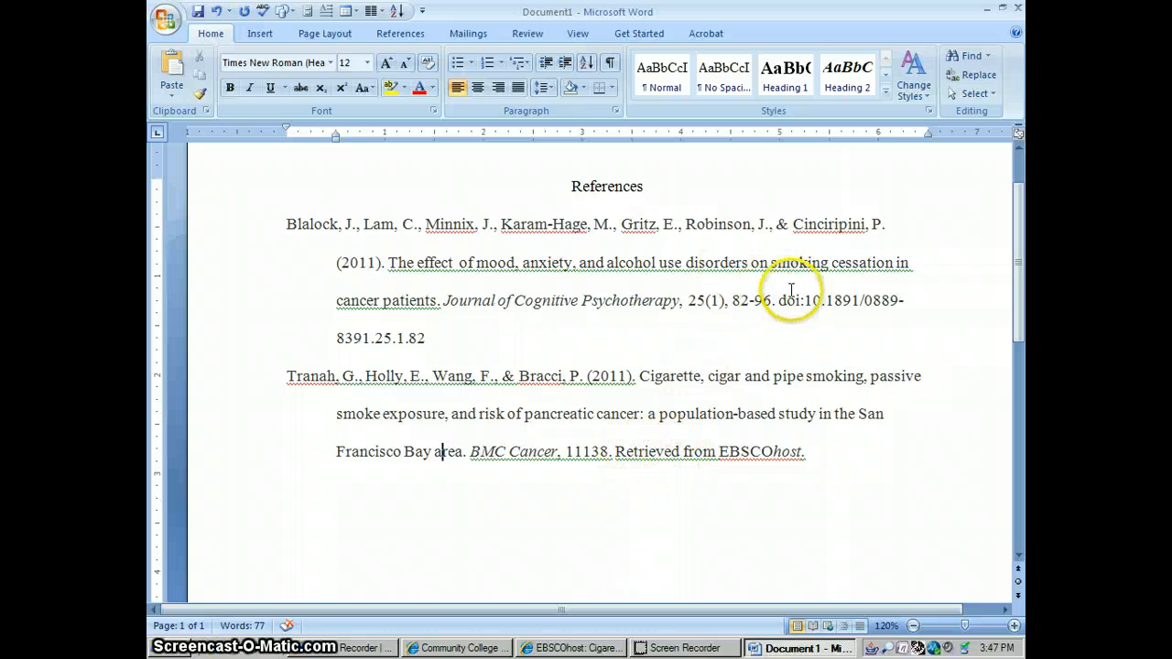
mouse_move(769, 346)
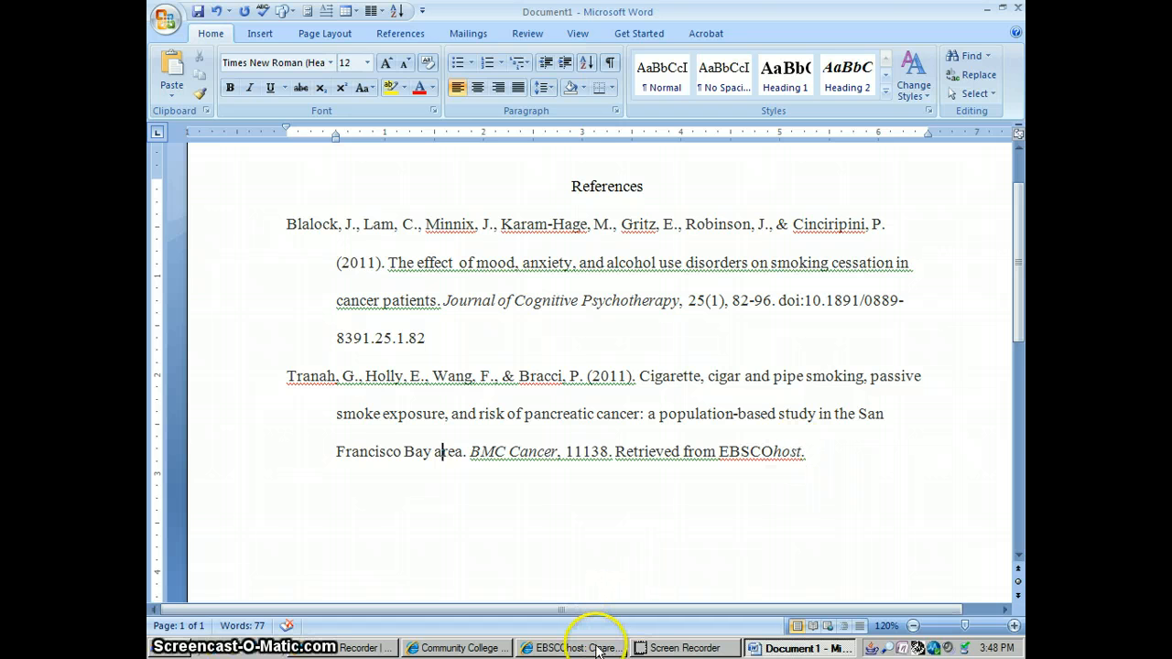
click(570, 648)
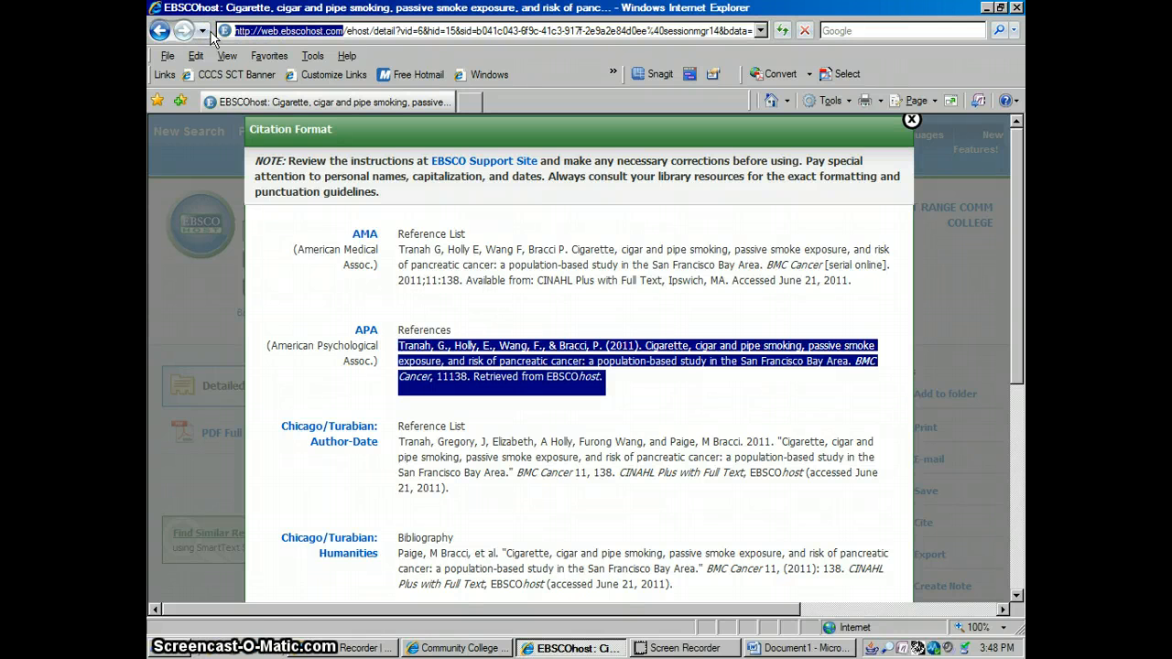
click(799, 648)
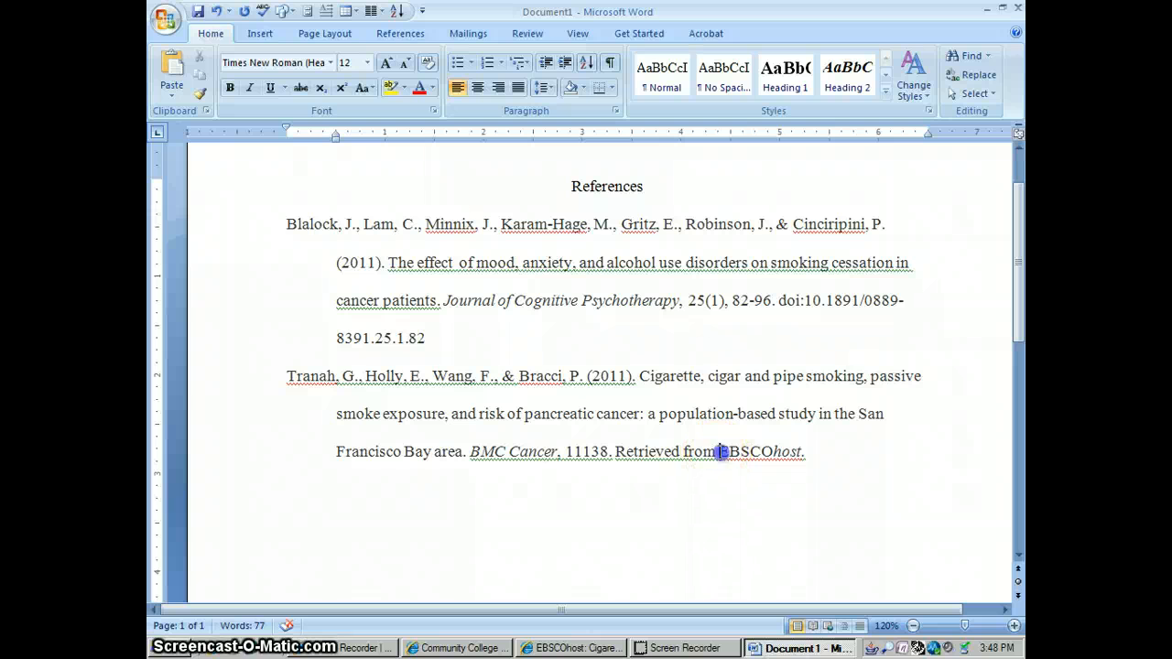
key(Delete)
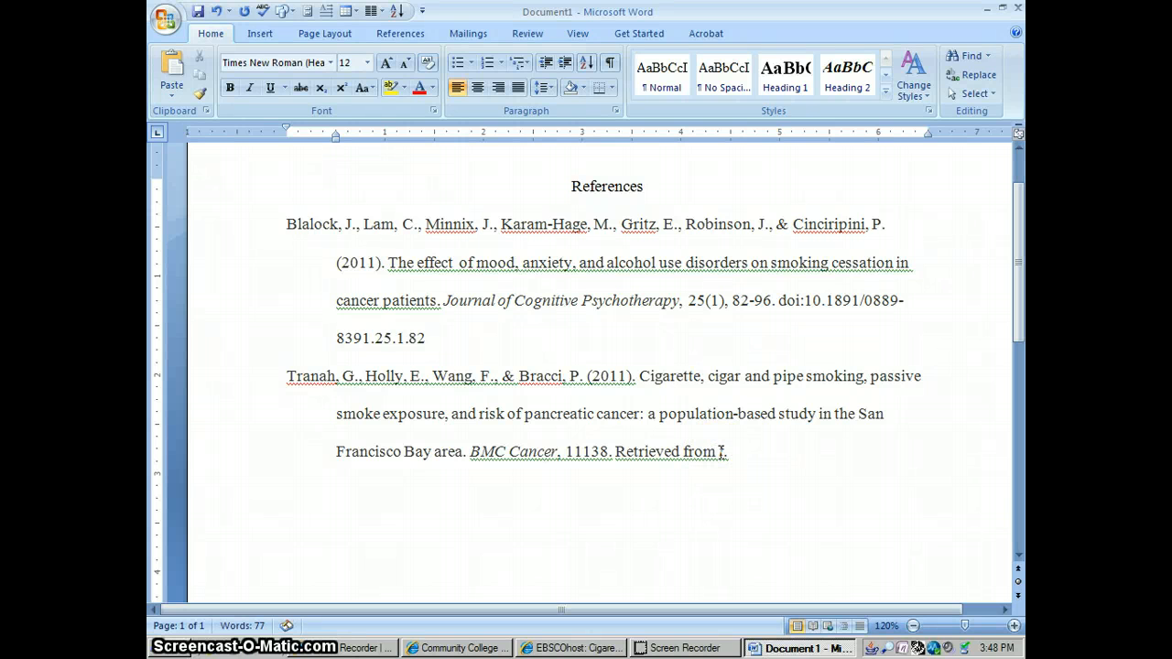
text(http://web.ebscohost.com.)
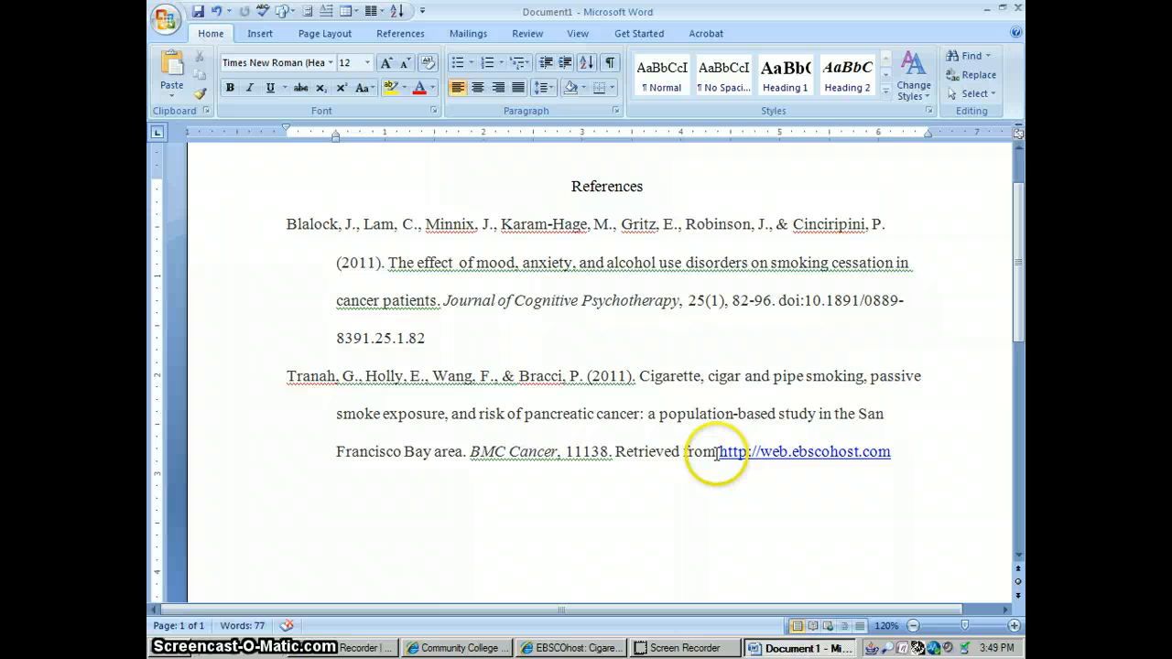
mouse_move(787, 451)
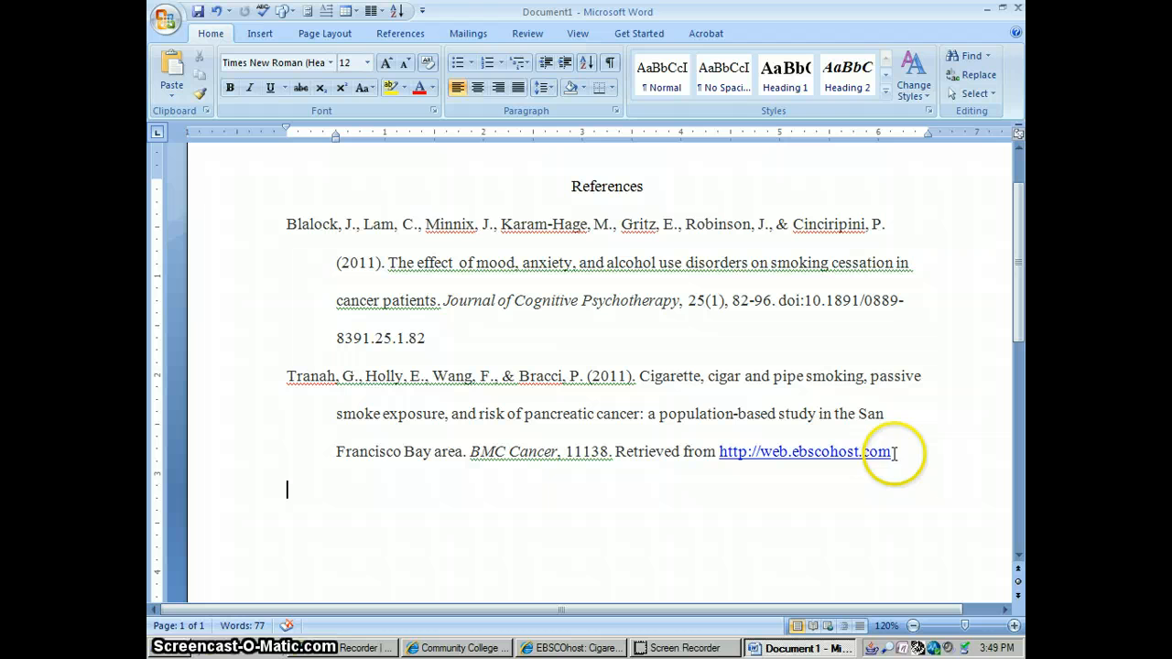
- Strip the hyperlink from the web address so it reads as plain text
drag(897, 450, 805, 451)
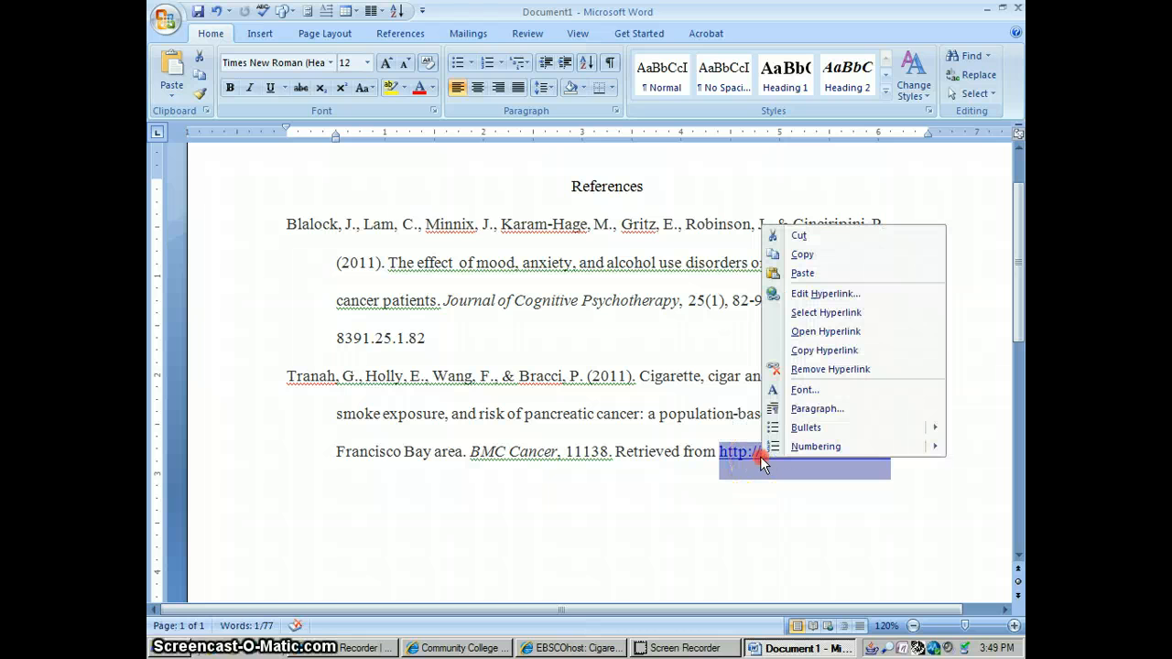
mouse_move(830, 370)
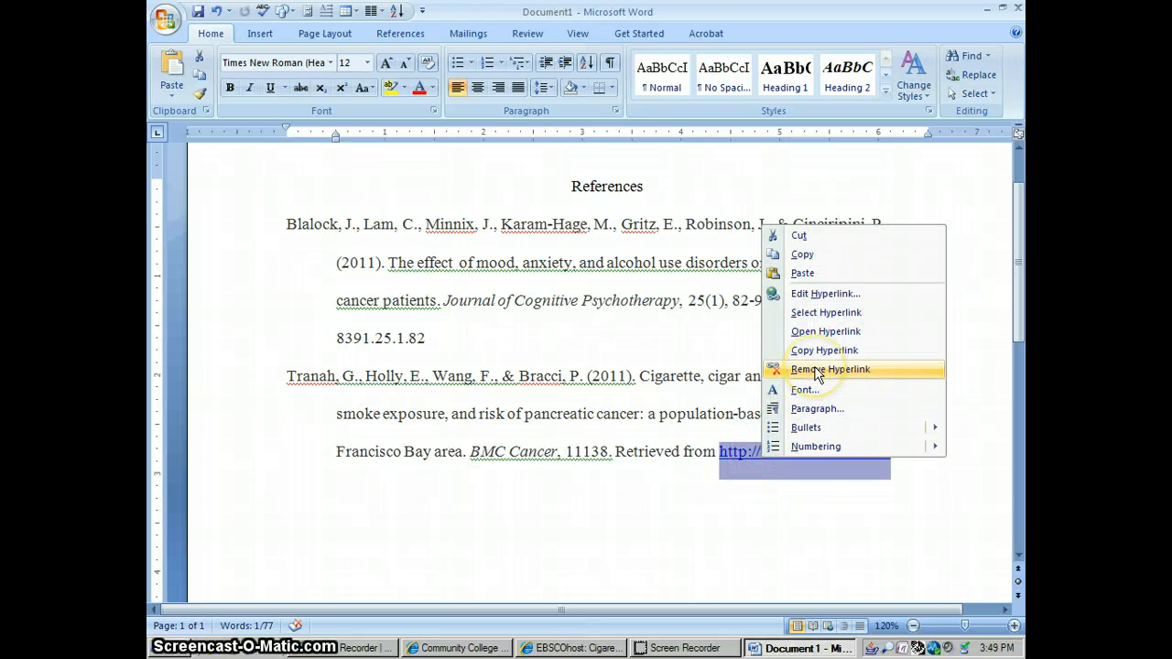
click(830, 370)
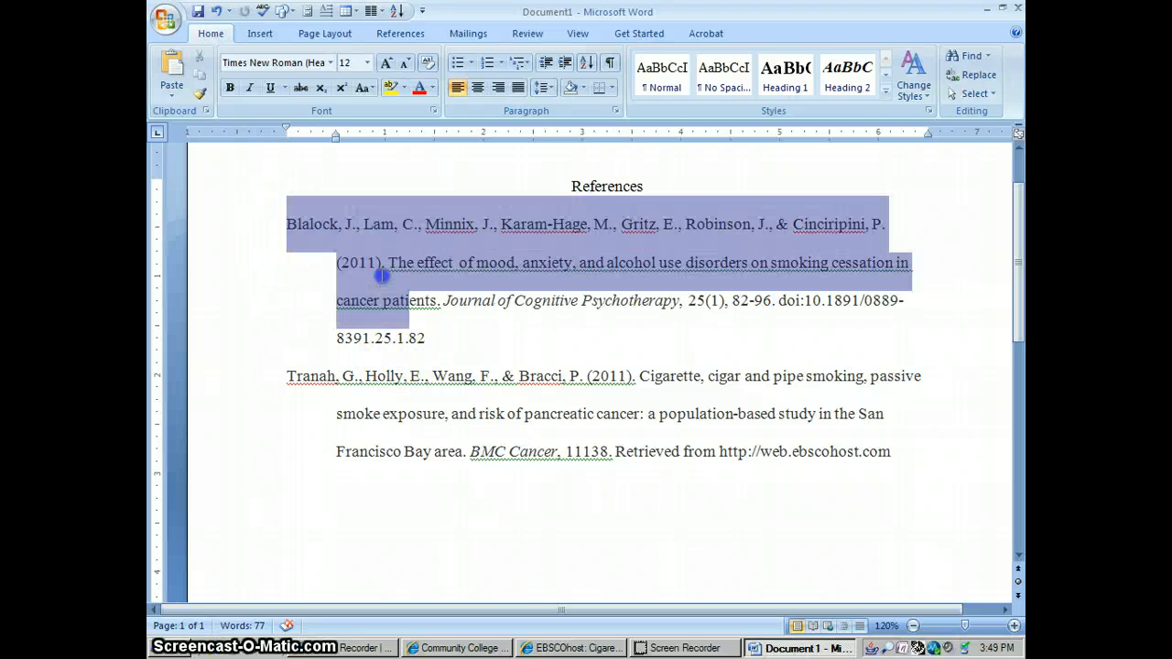
- Give the first citation hanging indent with double line spacing
drag(381, 274, 907, 453)
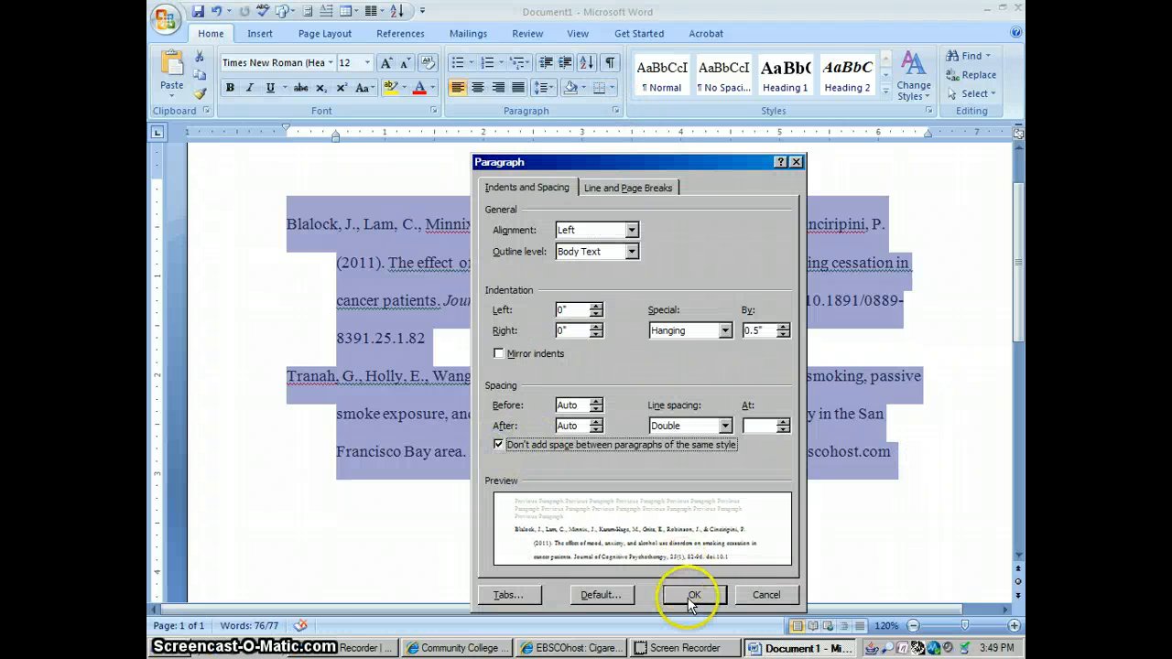
click(692, 593)
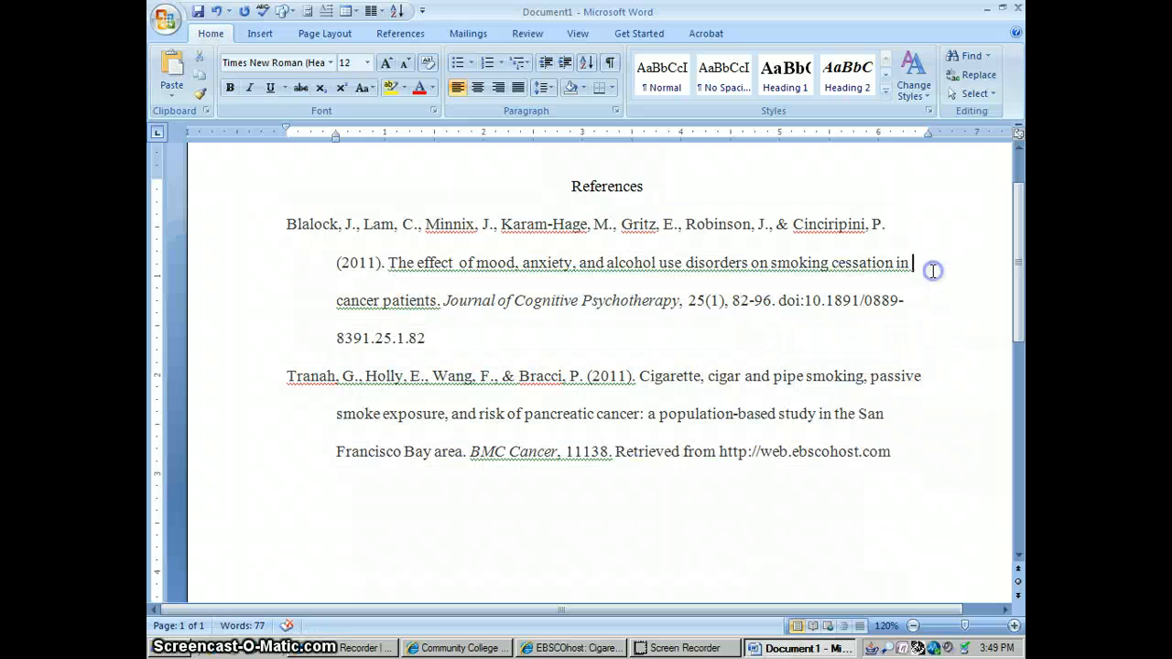
- Set the References heading and first citation to add no space between same-style paragraphs
drag(932, 271, 608, 319)
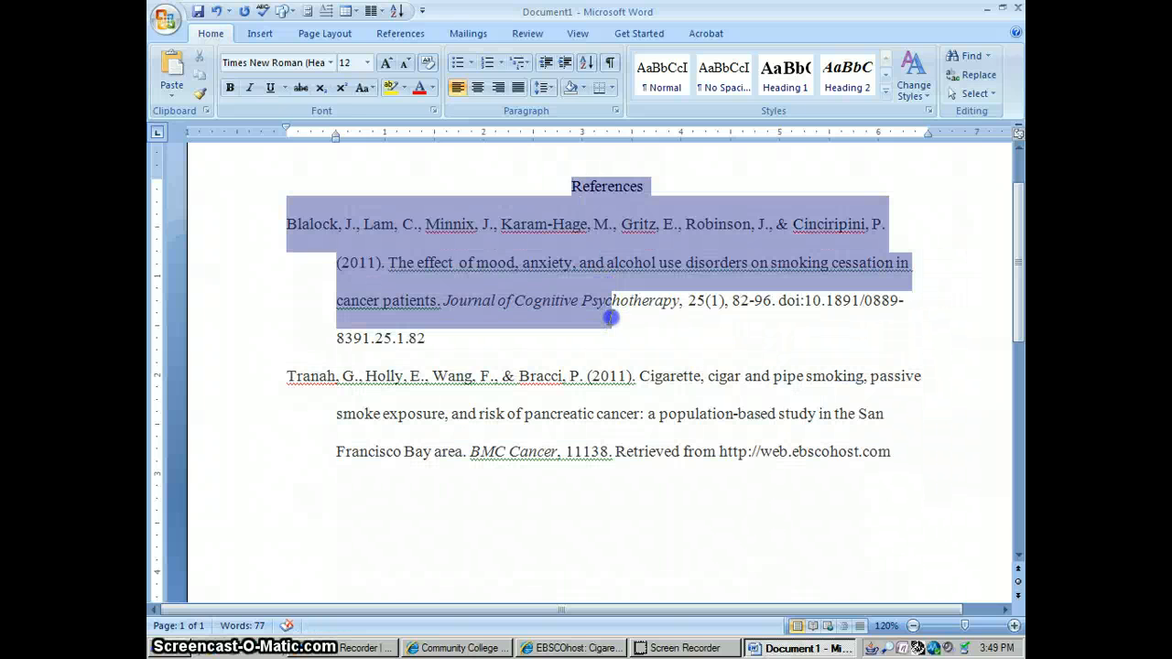
click(619, 111)
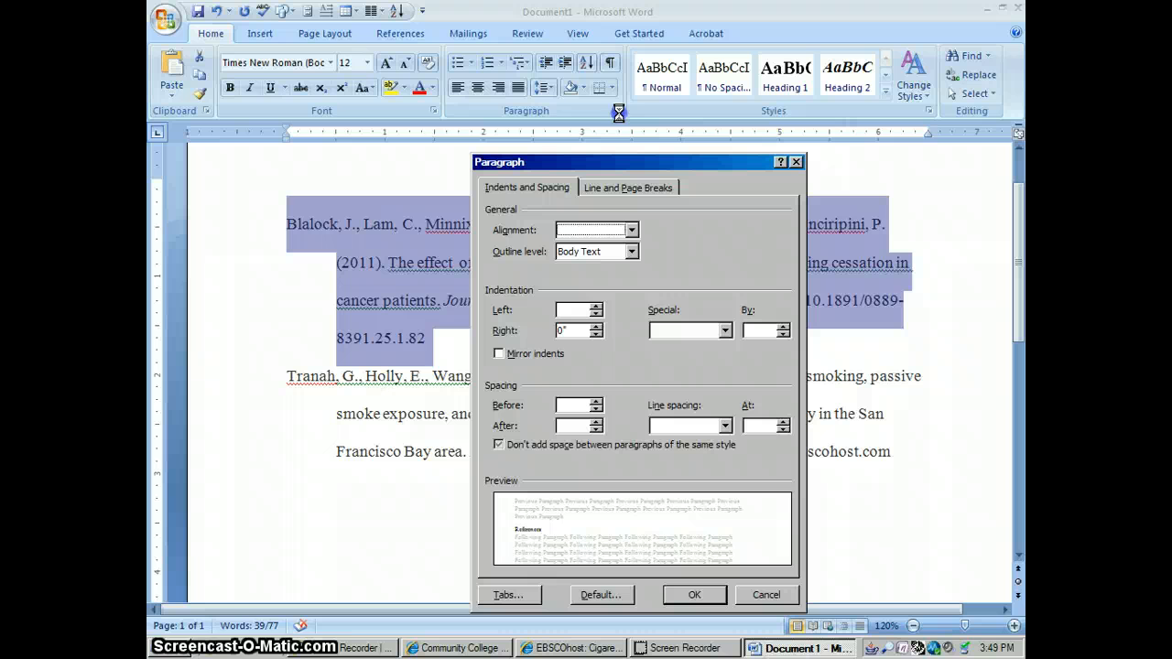
click(498, 445)
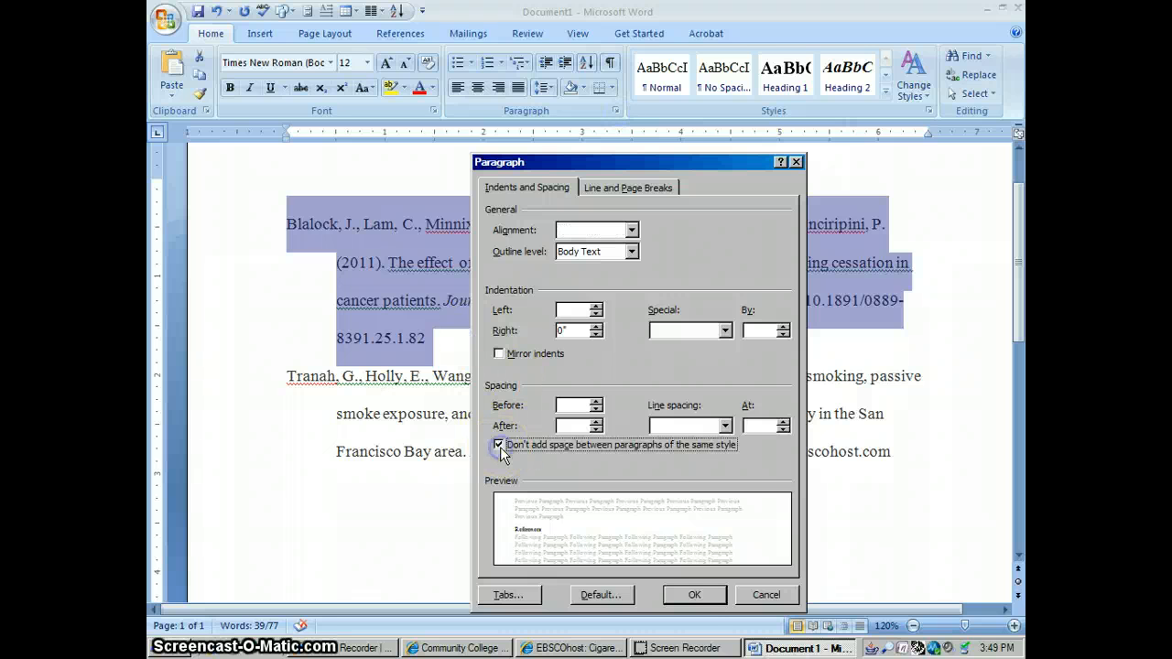
click(694, 593)
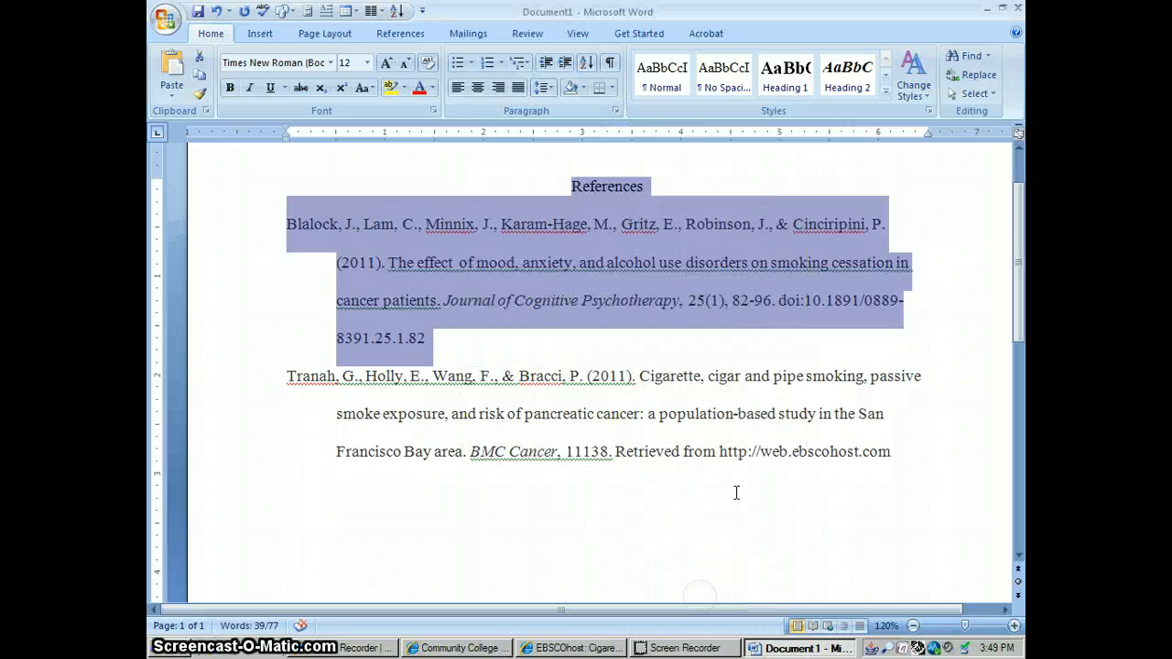
click(912, 264)
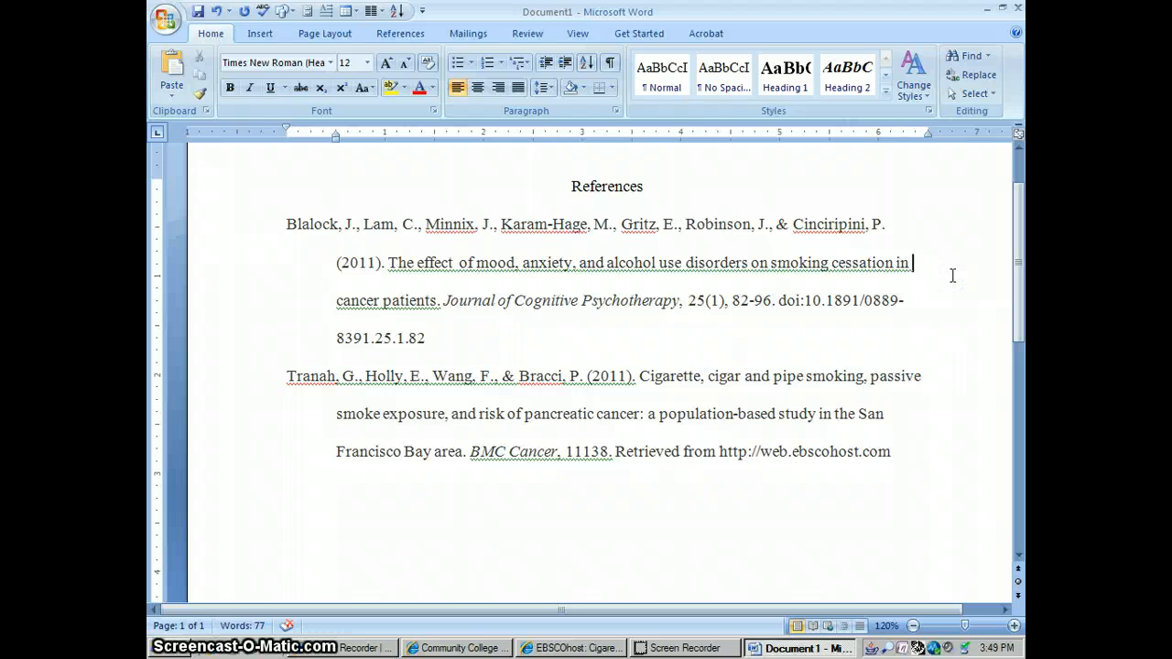